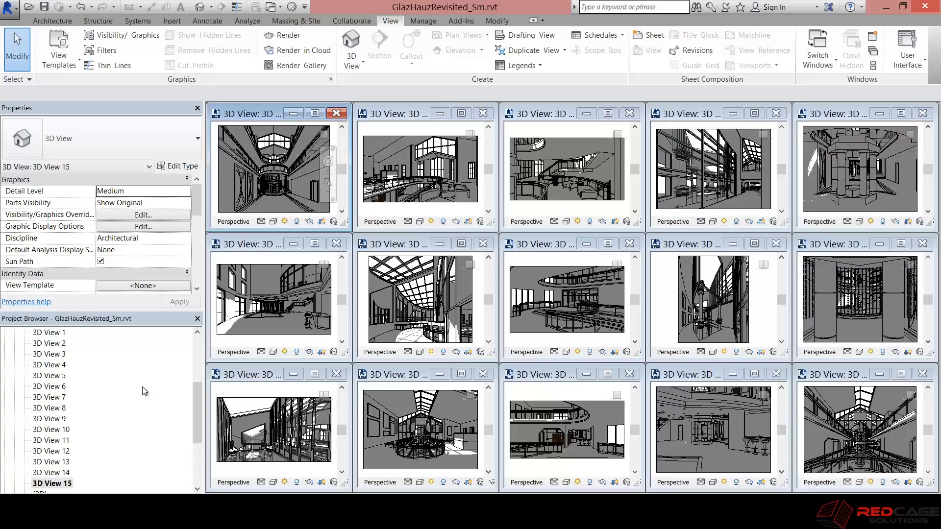
mouse_move(383, 71)
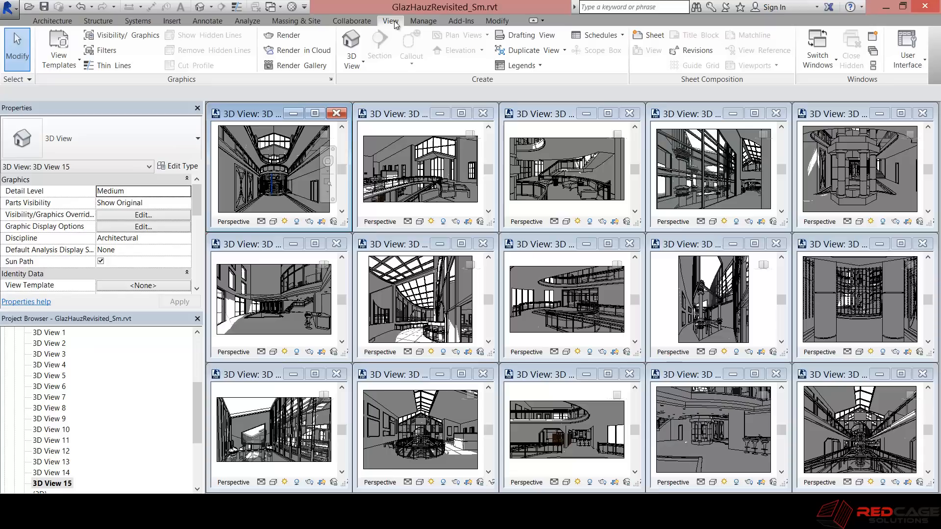
mouse_move(301, 66)
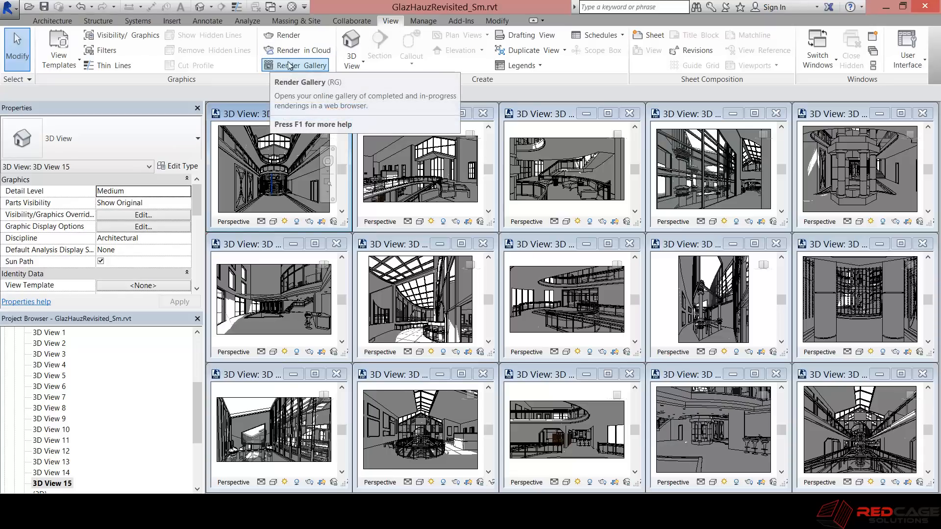
mouse_move(300, 50)
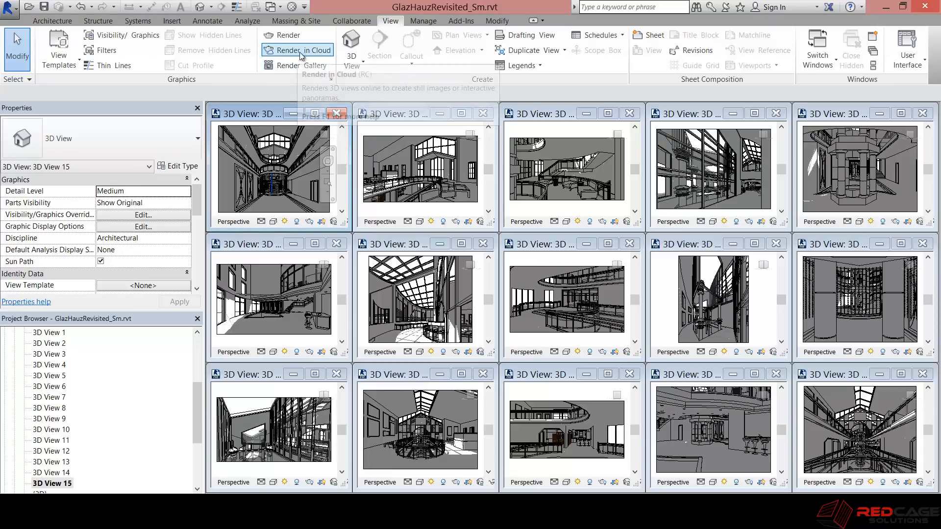
mouse_move(287, 35)
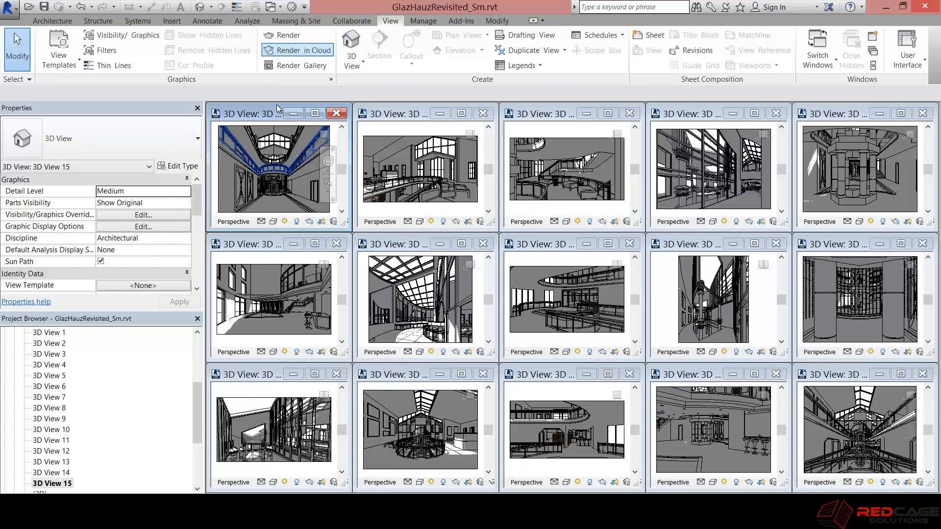
mouse_move(302, 50)
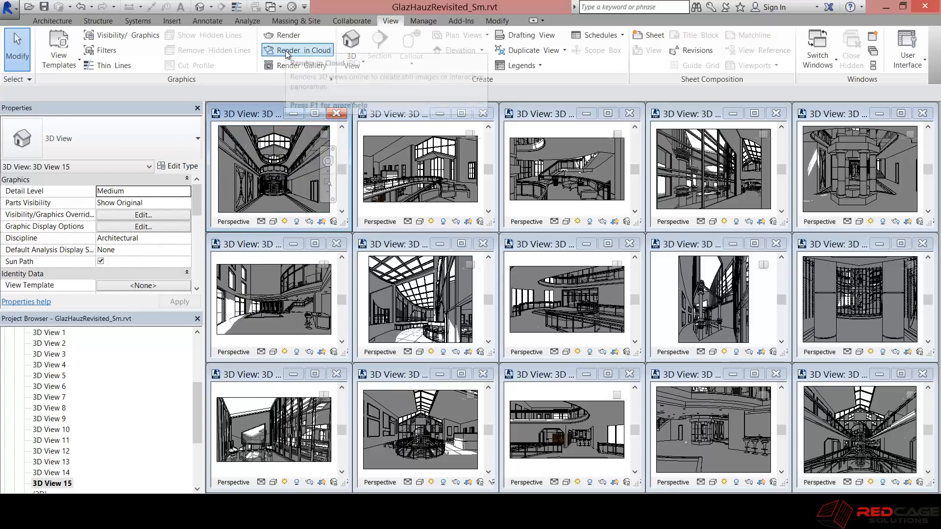
- Start Render in Cloud and sign in with the Autodesk ID and password
left_click(301, 50)
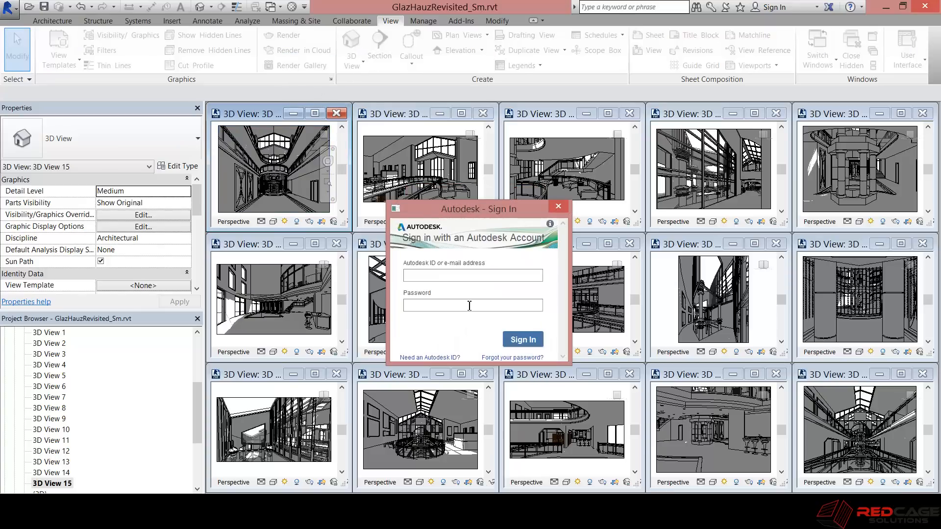
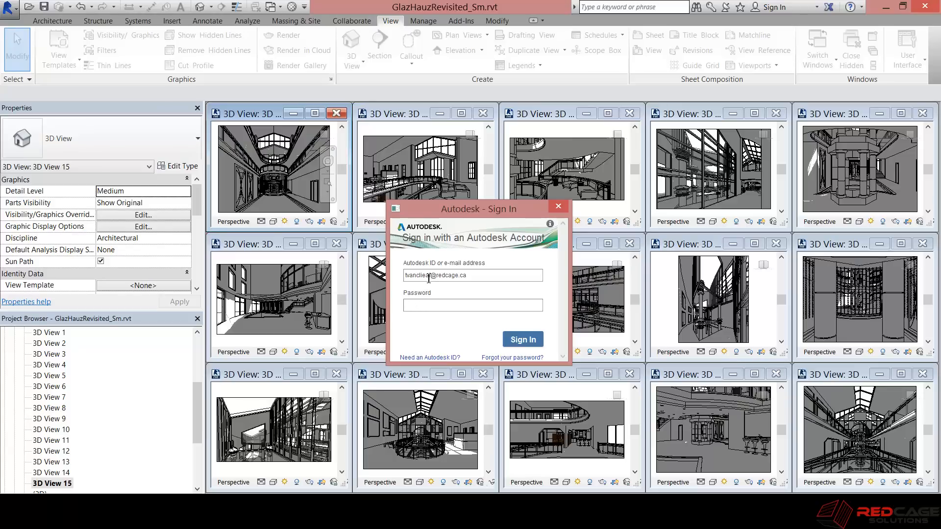
type("password")
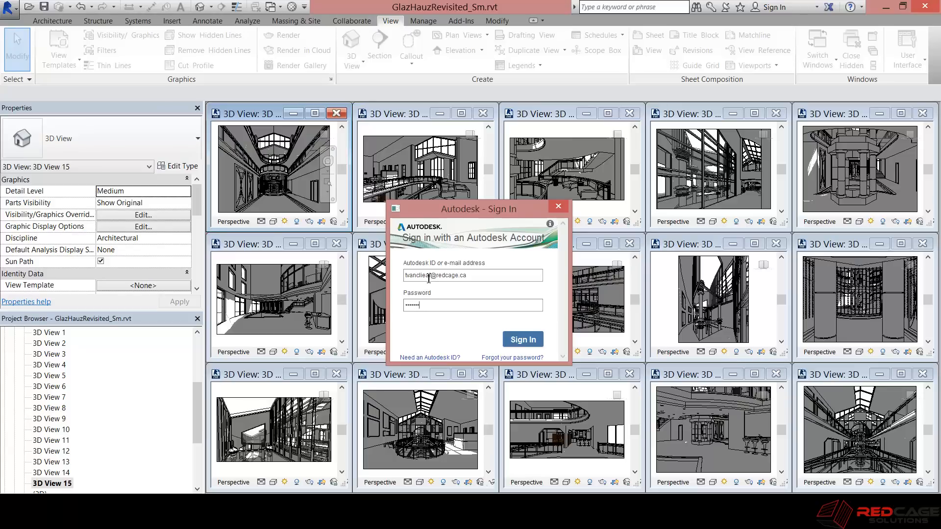
left_click(522, 339)
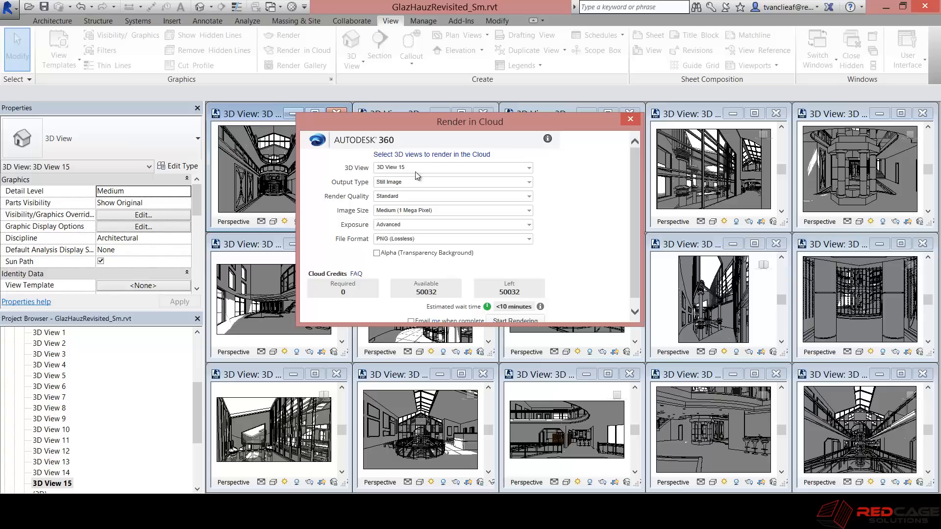
- Check Render All 3D Views so all 16 views are included in the job
left_click(526, 168)
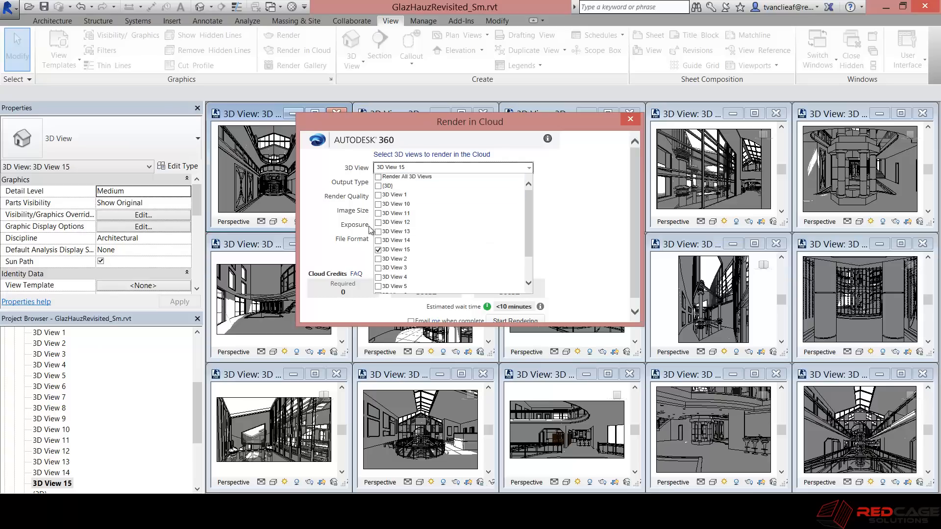
left_click(396, 250)
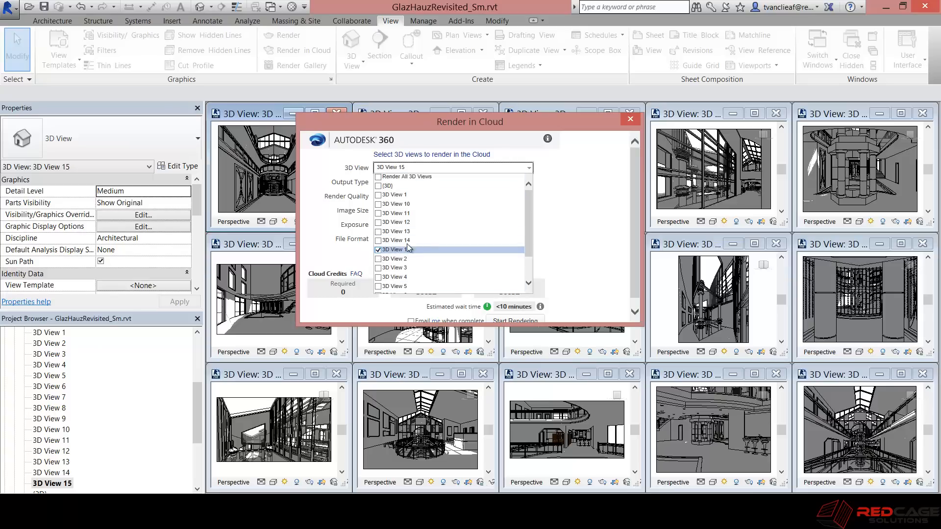
left_click(378, 176)
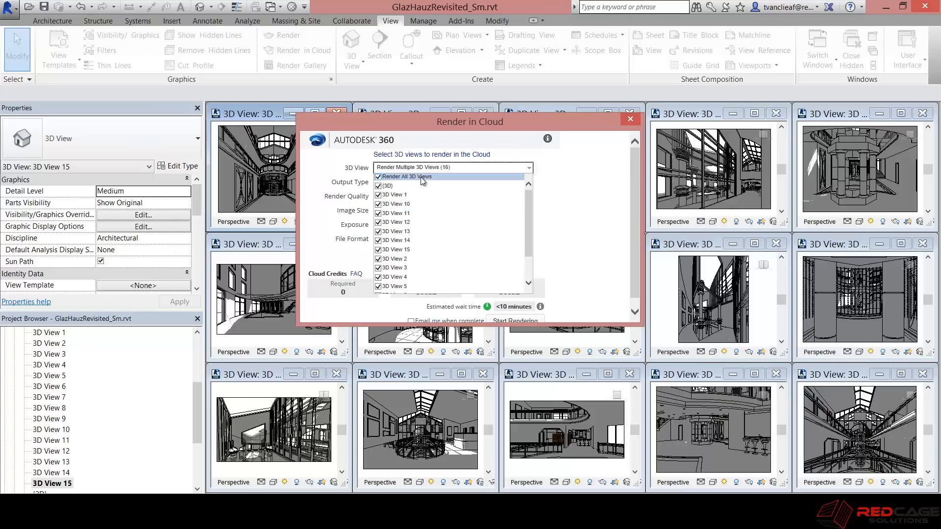
left_click(401, 177)
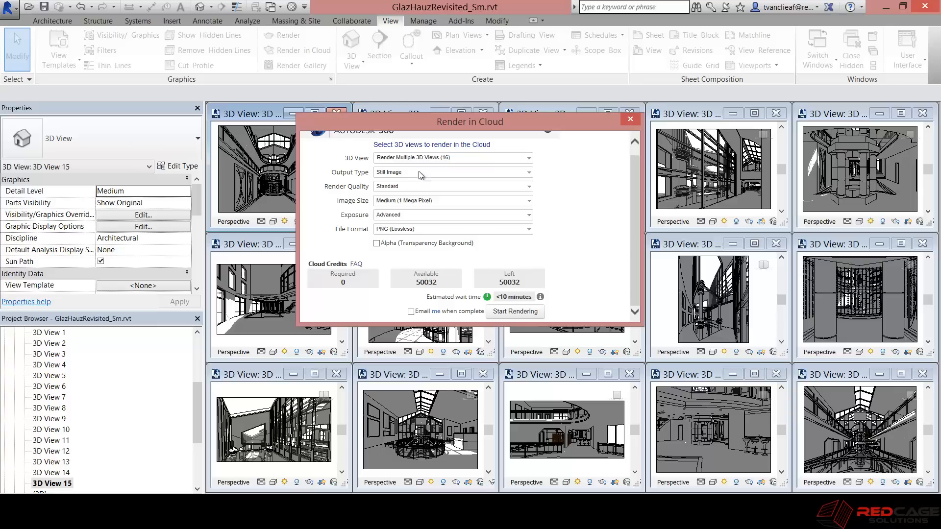
mouse_move(379, 178)
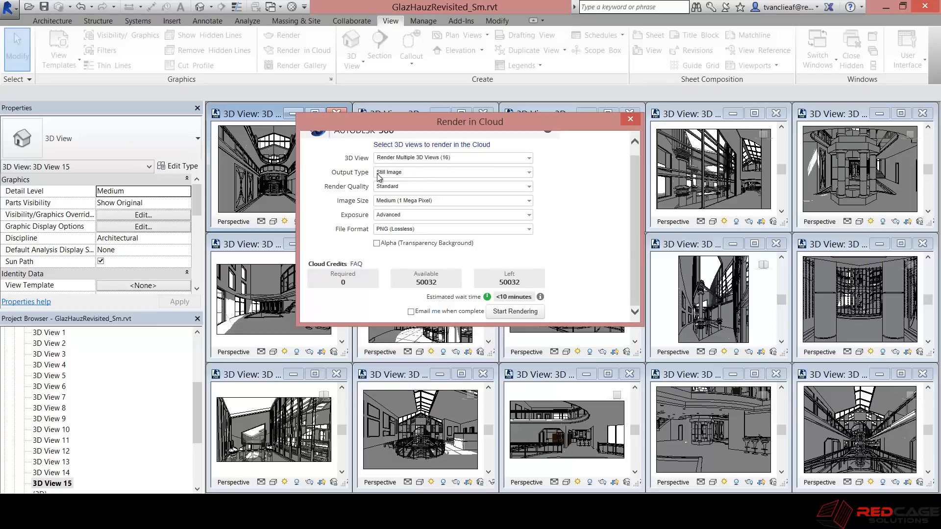
- Keep Still Image output and raise Render Quality to Final at Medium image size
left_click(453, 173)
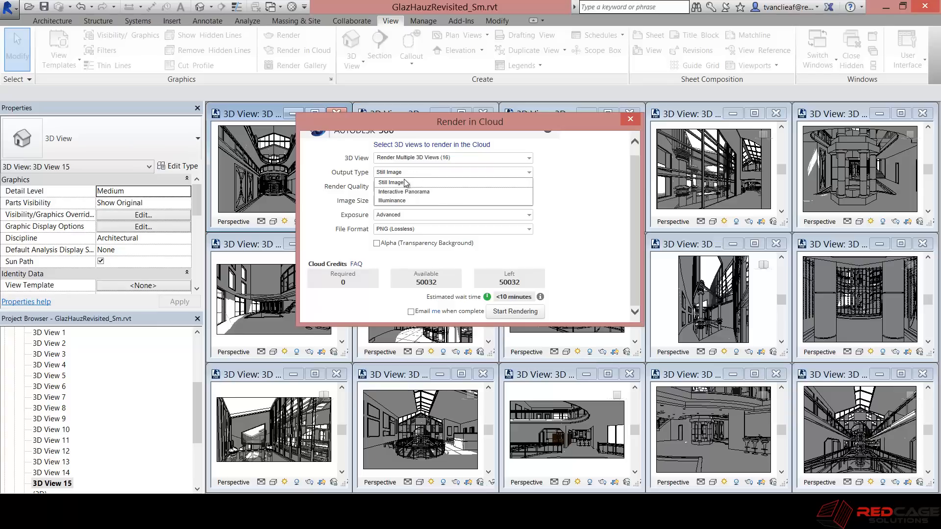
mouse_move(404, 191)
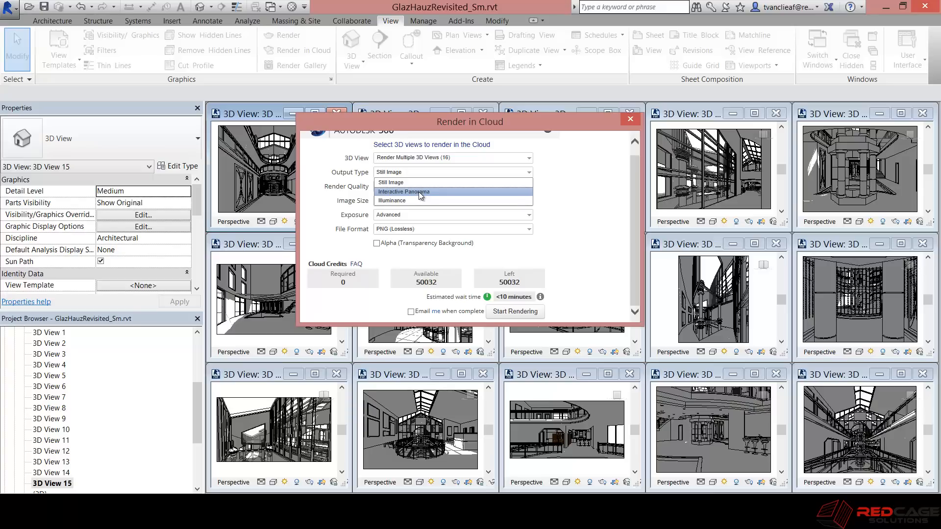
mouse_move(391, 200)
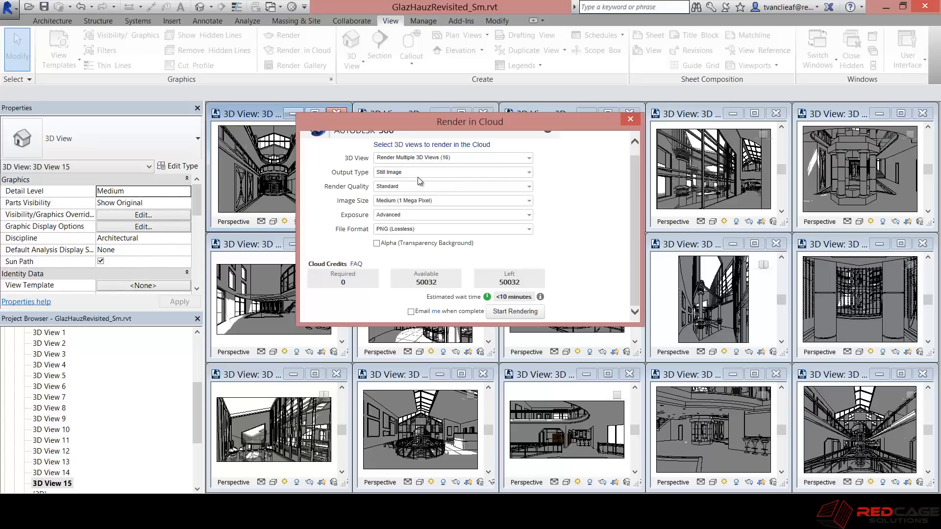
mouse_move(440, 198)
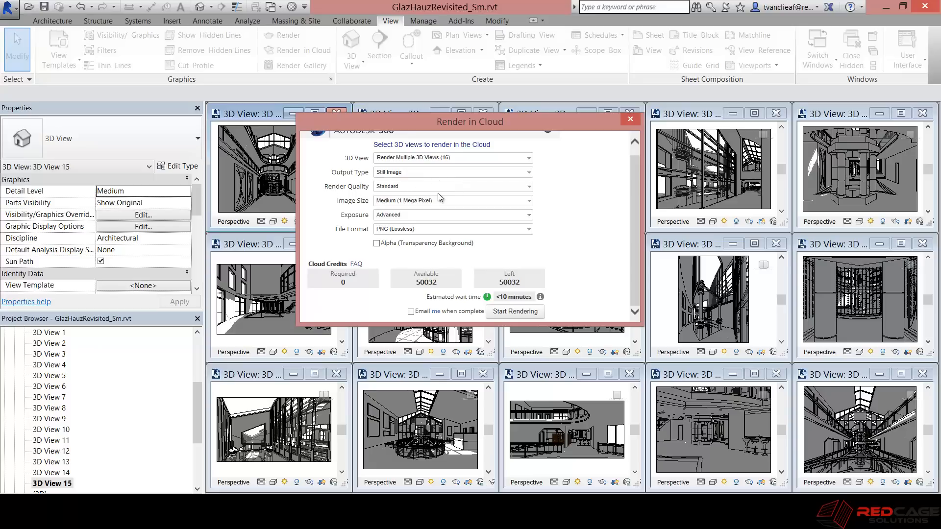
left_click(451, 186)
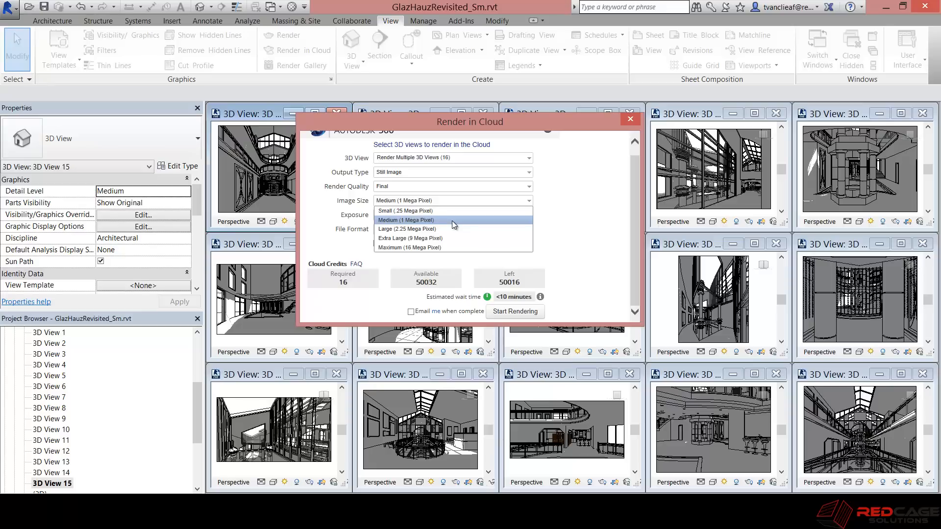
mouse_move(470, 242)
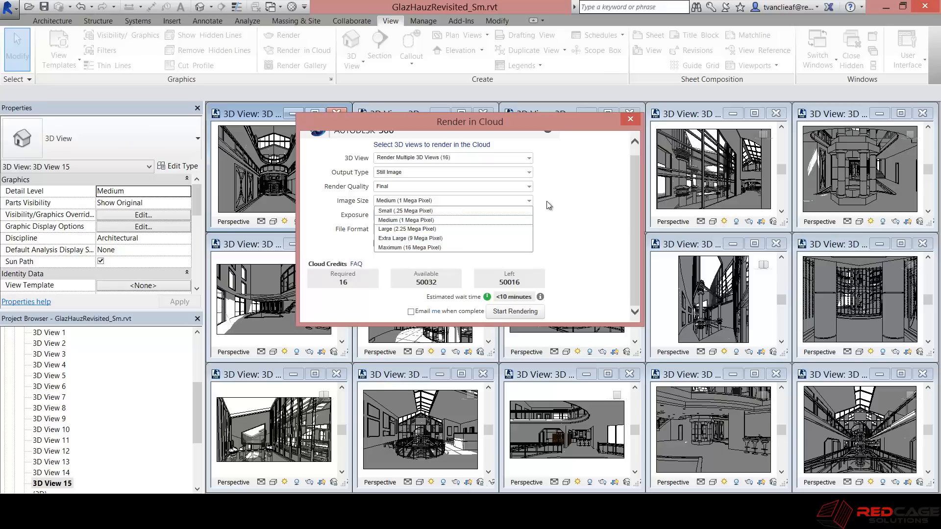
mouse_move(543, 206)
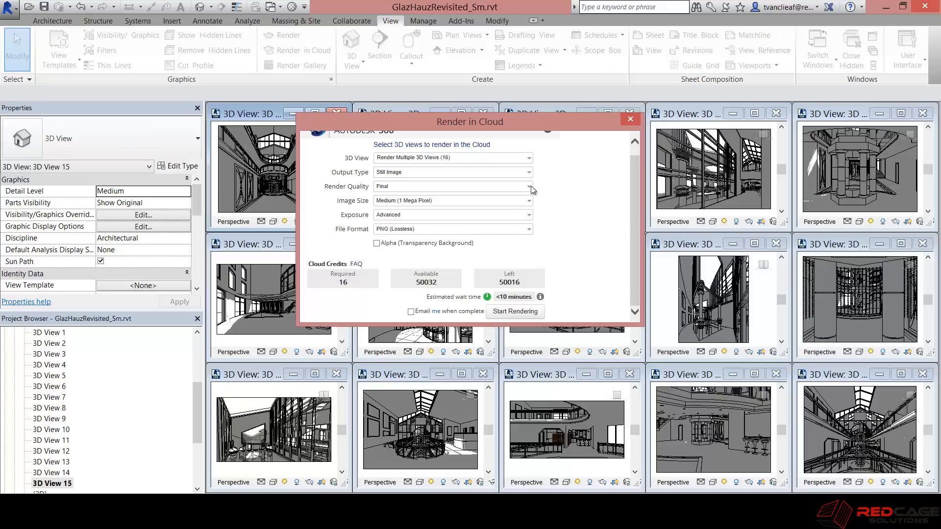
mouse_move(407, 205)
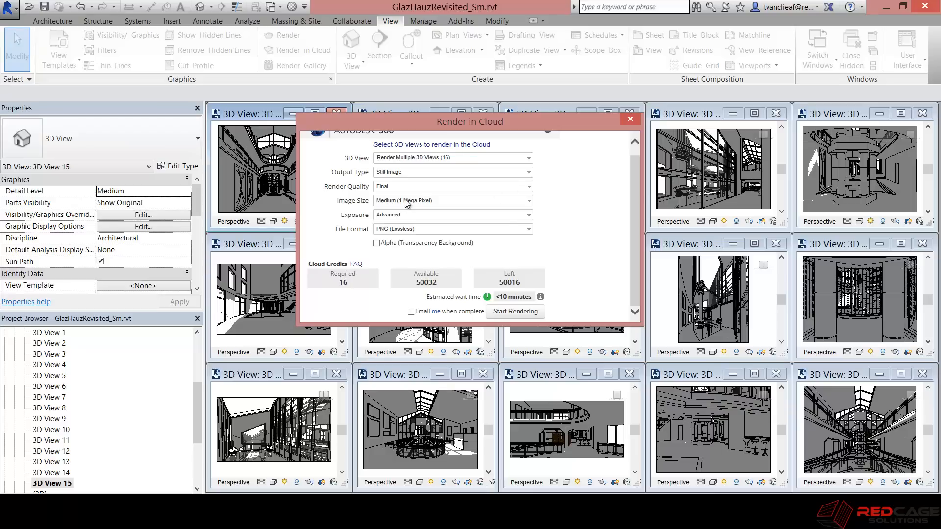
mouse_move(467, 205)
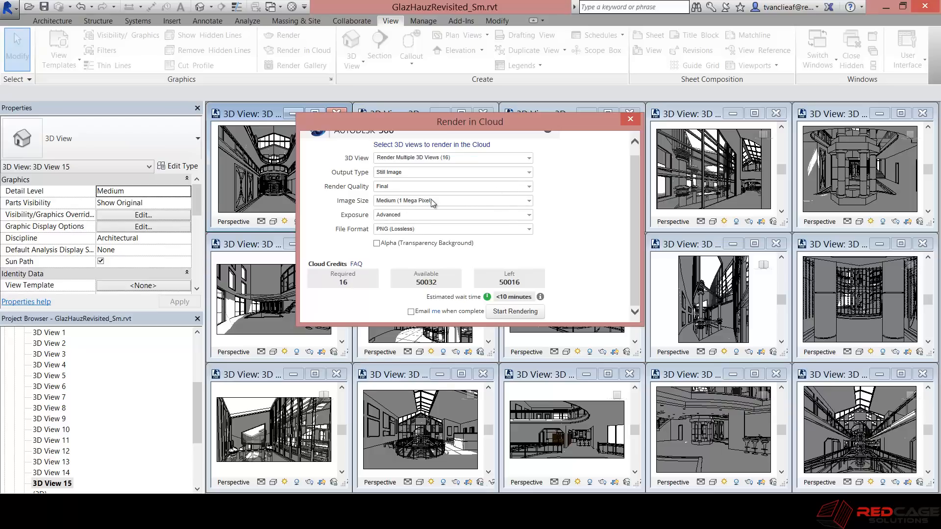
mouse_move(455, 285)
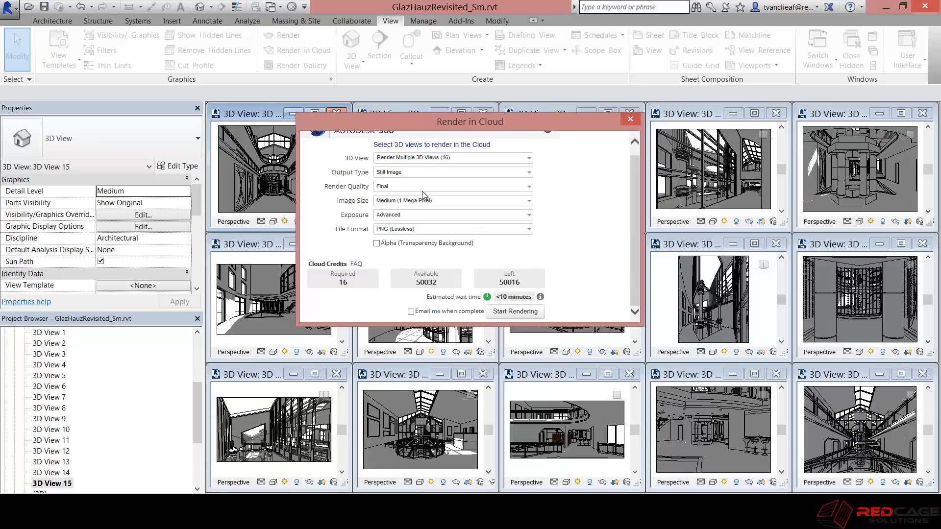
mouse_move(395, 204)
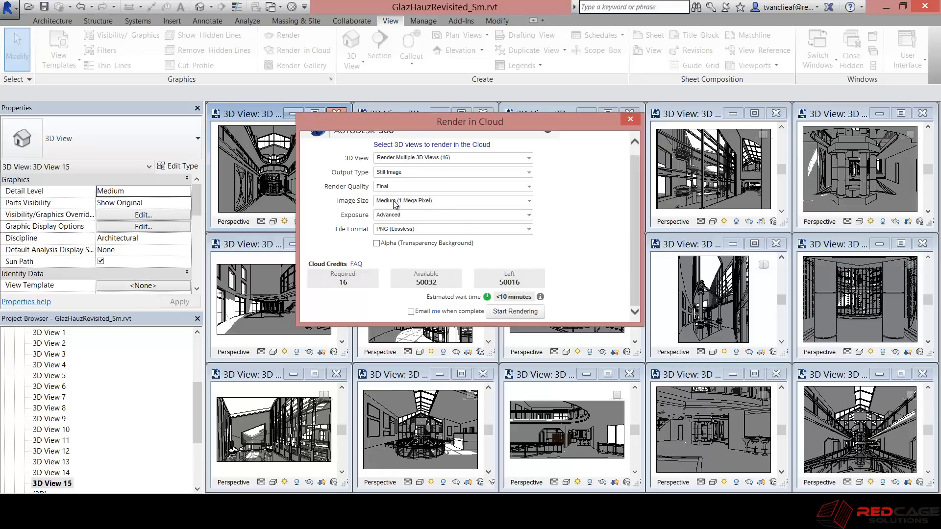
mouse_move(426, 208)
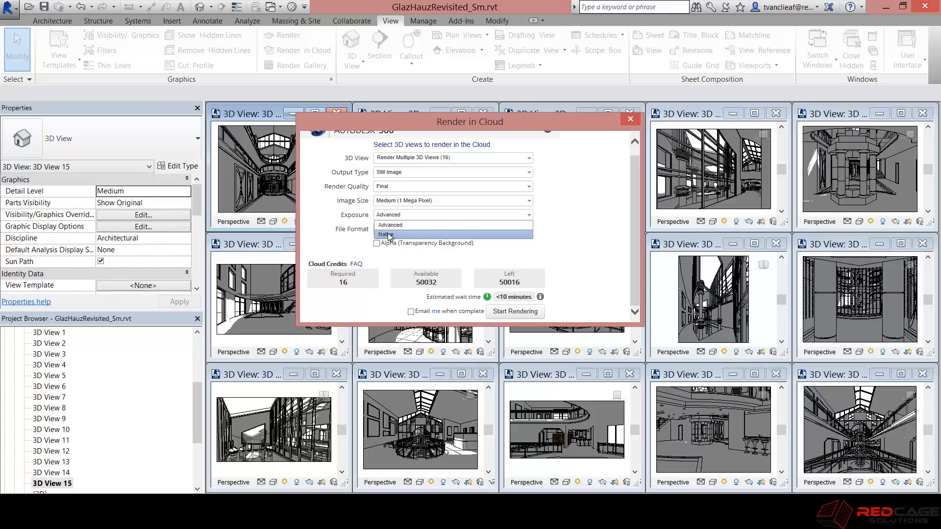
- Keep Advanced exposure and set the file format to JPEG (High Quality)
left_click(390, 234)
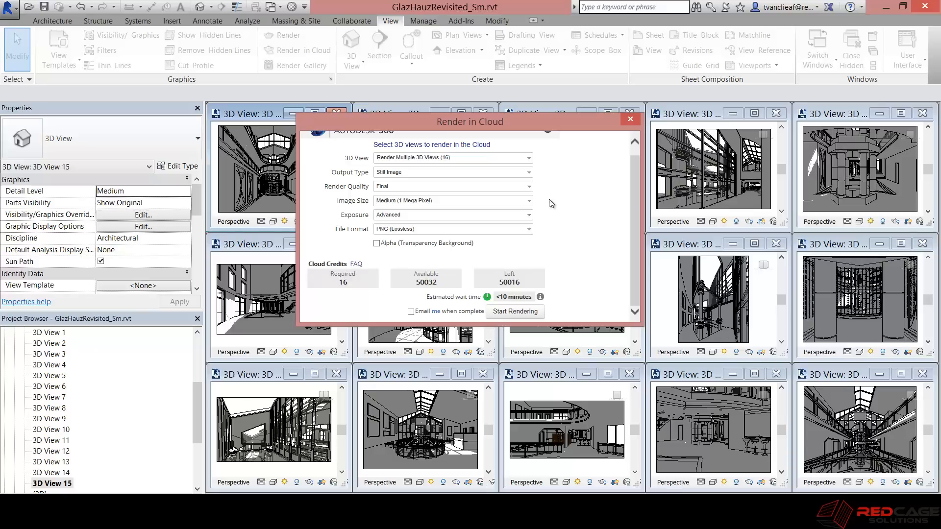
mouse_move(537, 219)
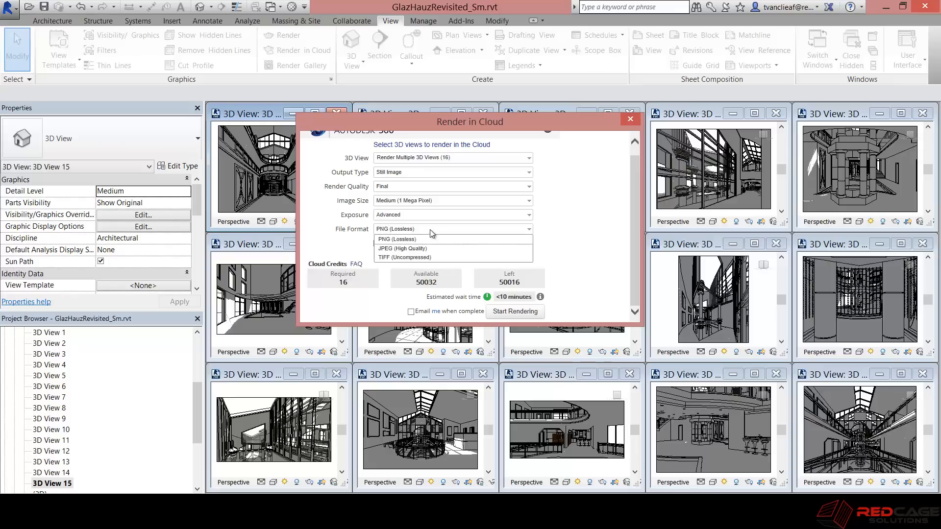
mouse_move(418, 257)
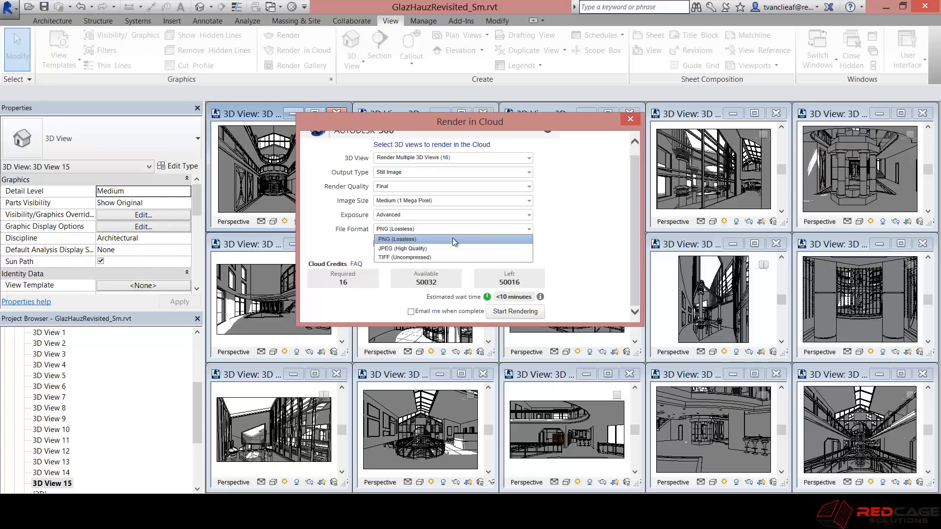
left_click(420, 239)
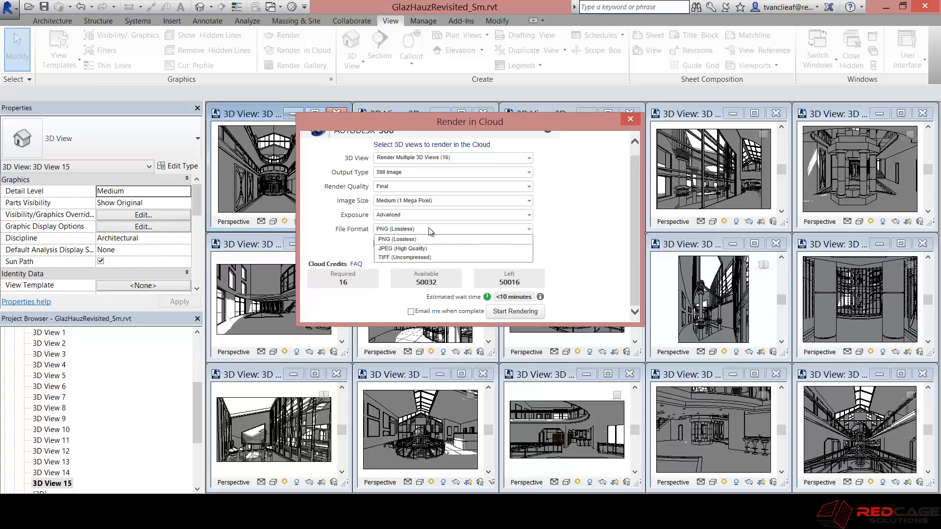
left_click(403, 248)
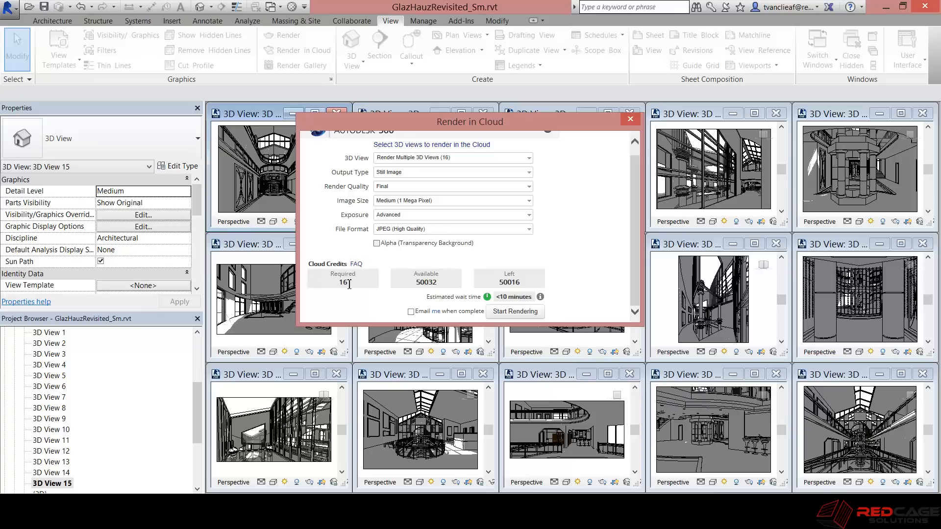
mouse_move(495, 282)
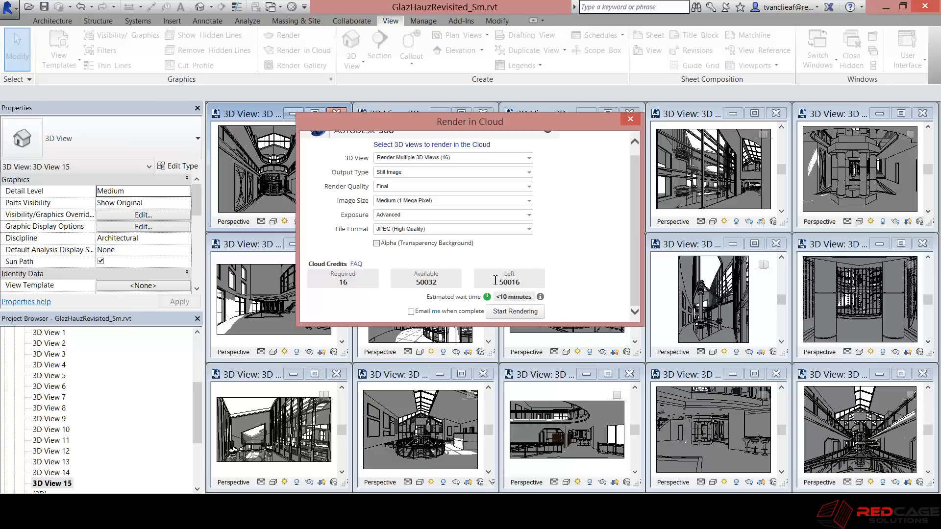
mouse_move(474, 285)
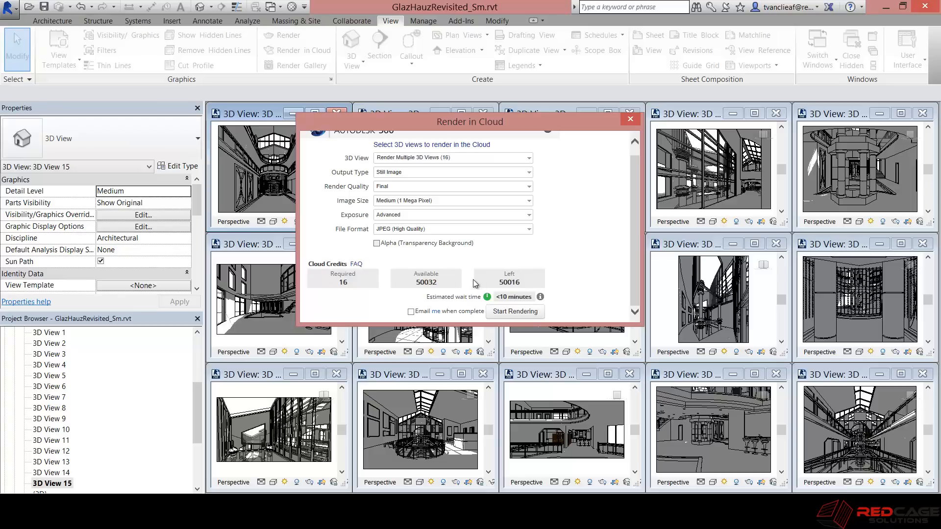
mouse_move(412, 318)
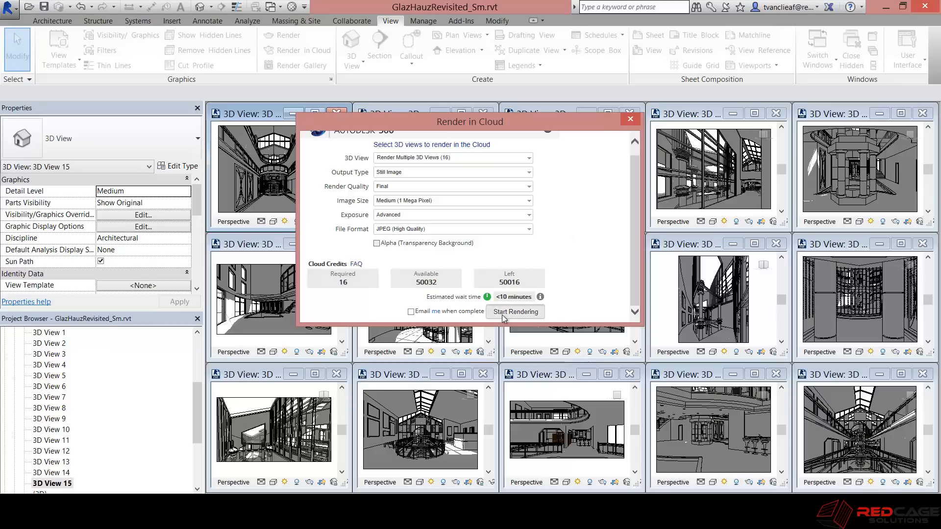
- Start rendering the 16 views and accept the missing appearance images warning
left_click(514, 312)
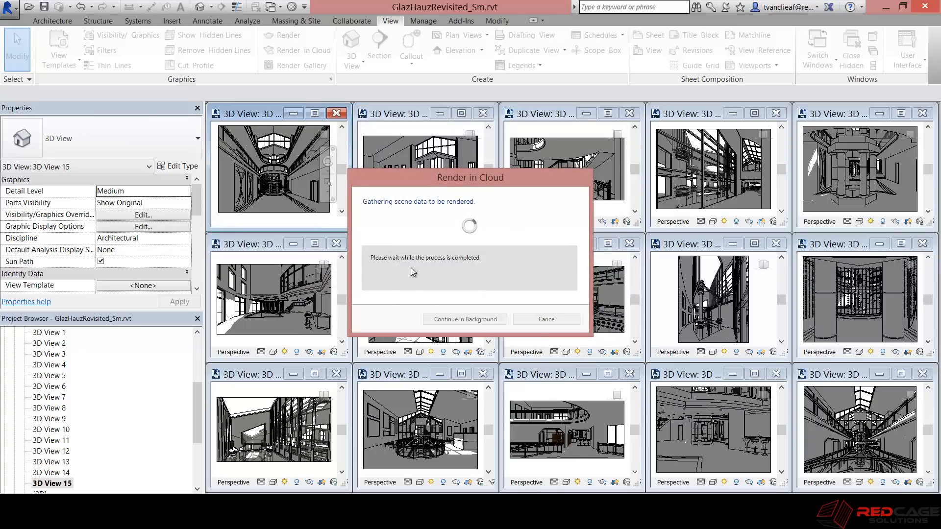
mouse_move(427, 285)
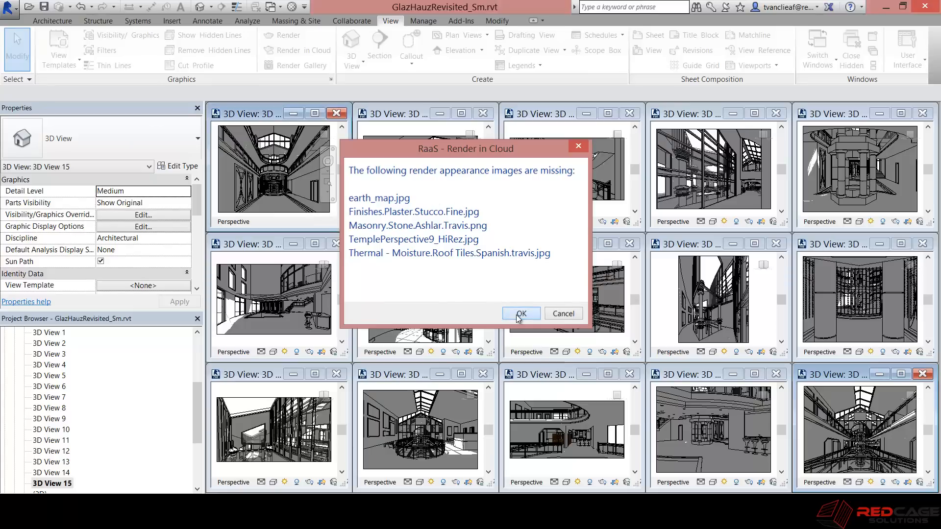
left_click(520, 314)
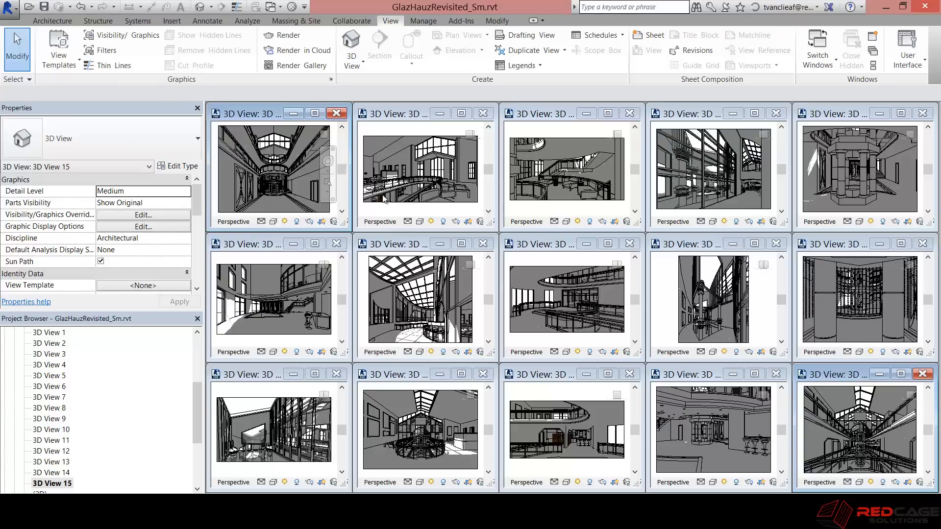
mouse_move(426, 210)
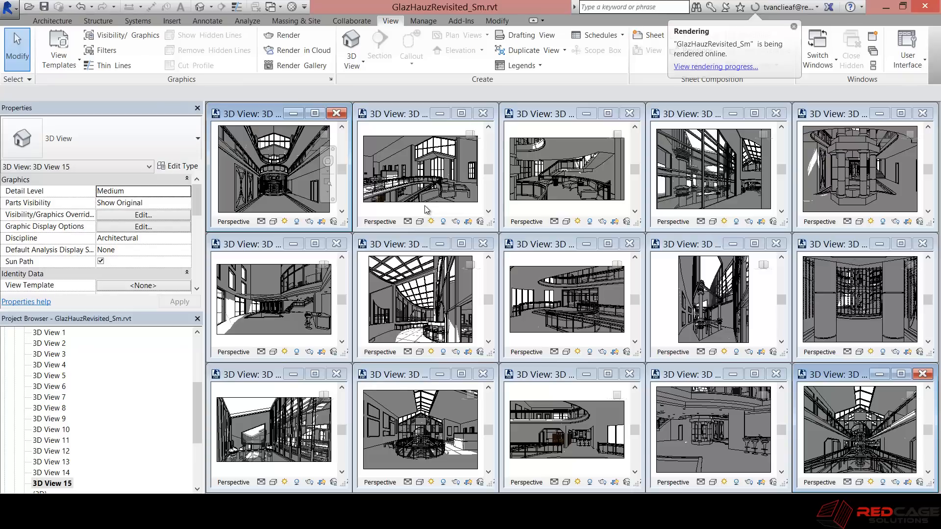
- Dismiss the rendering notice and open the Render Gallery for the project
left_click(793, 25)
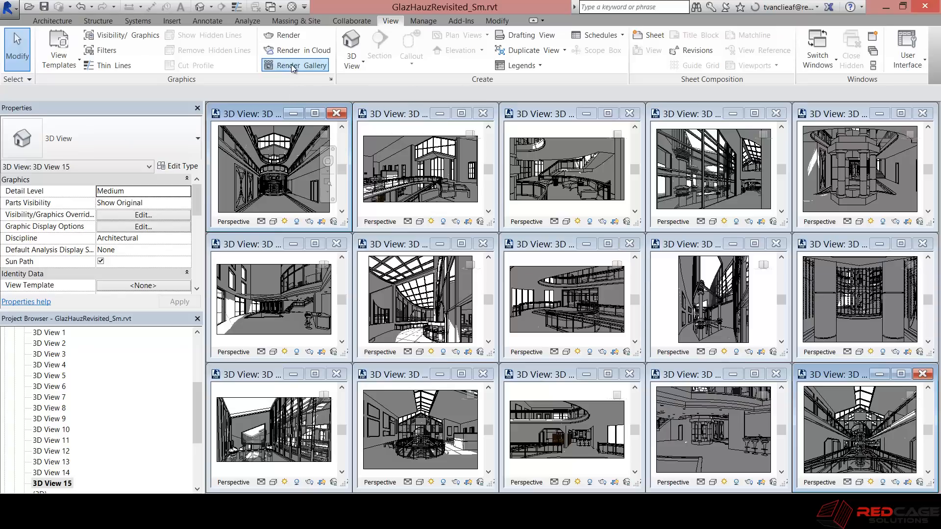
left_click(302, 66)
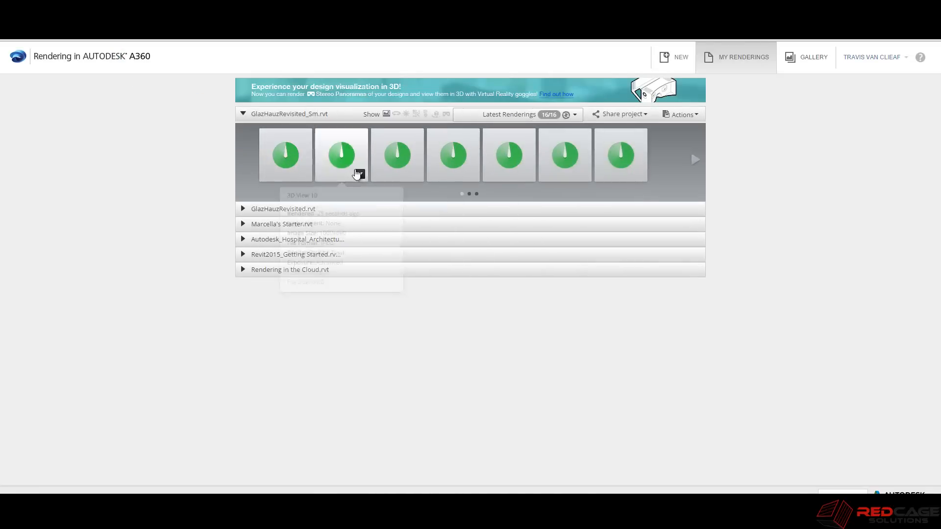
mouse_move(620, 155)
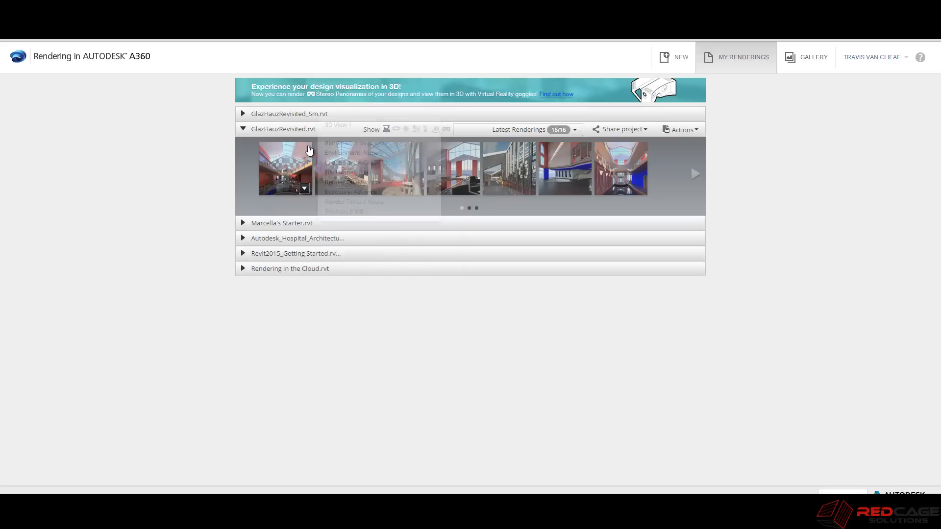
mouse_move(547, 162)
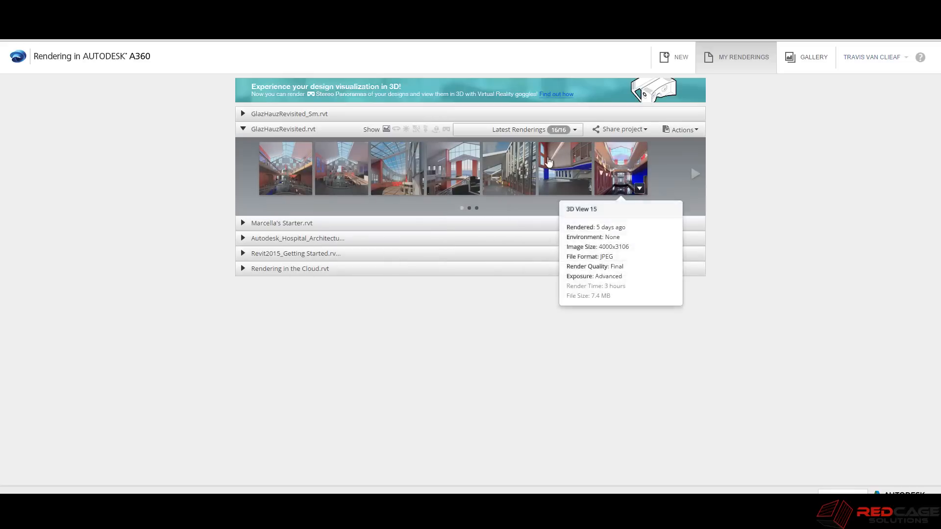
mouse_move(395, 168)
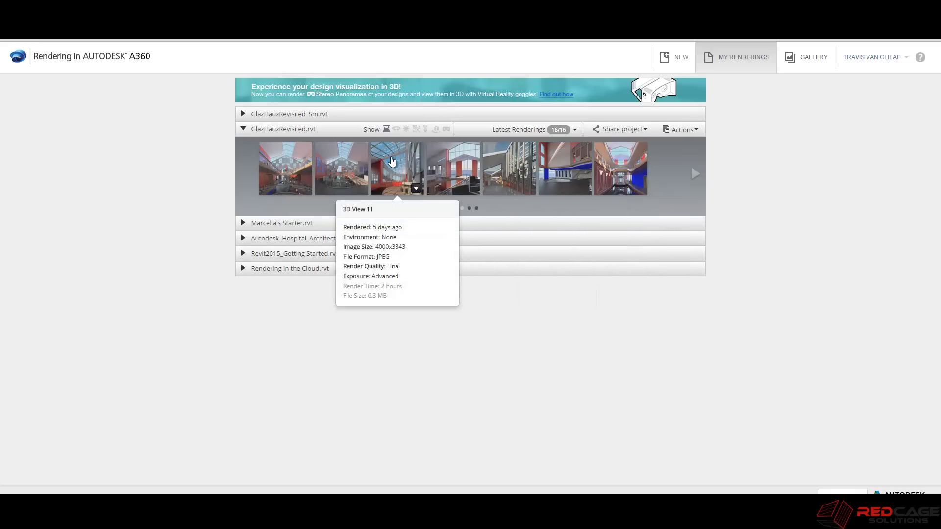
- Enlarge the 3D View 11 atrium rendering from its thumbnail
left_click(393, 167)
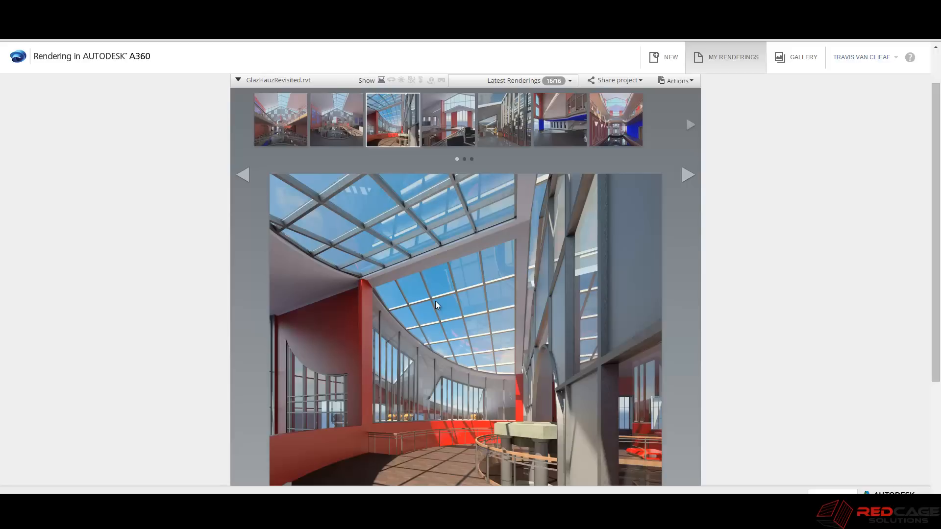
mouse_move(520, 273)
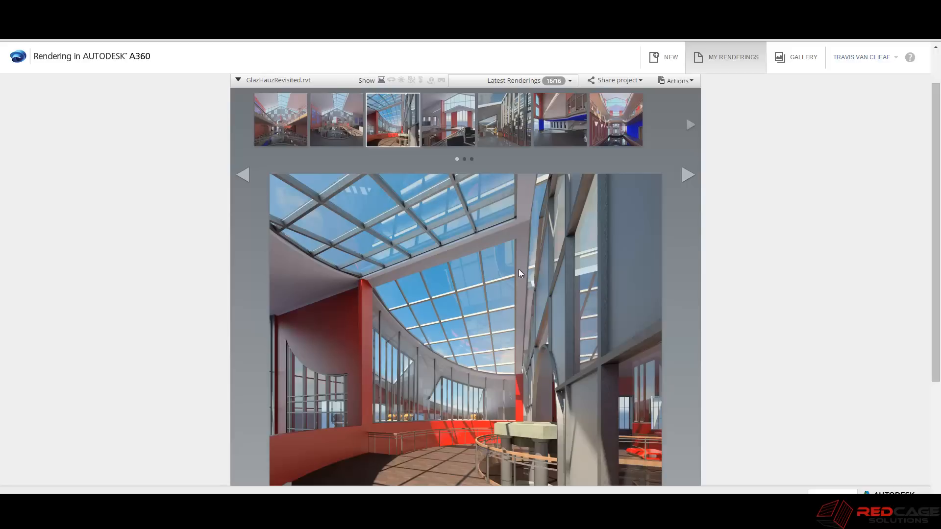
mouse_move(393, 119)
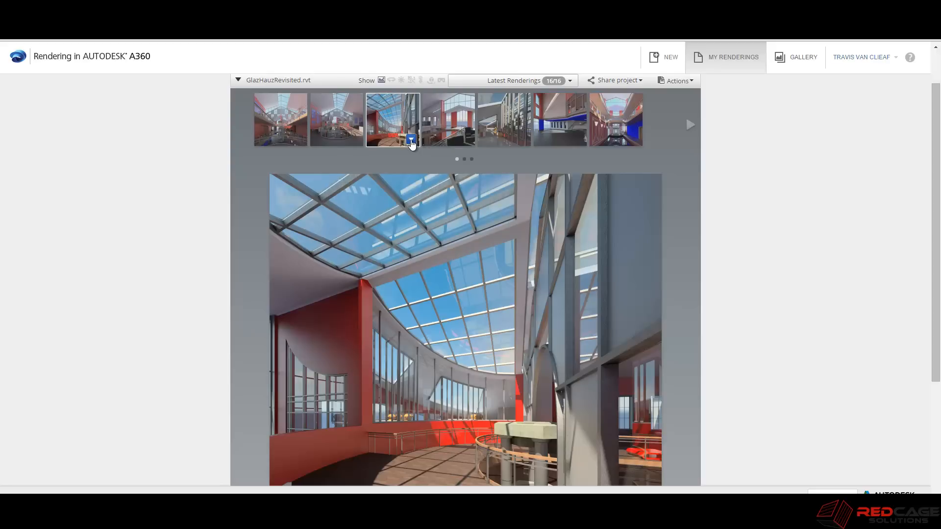
- Choose Adjust Exposure from the 3D View 11 rendering's options
left_click(411, 140)
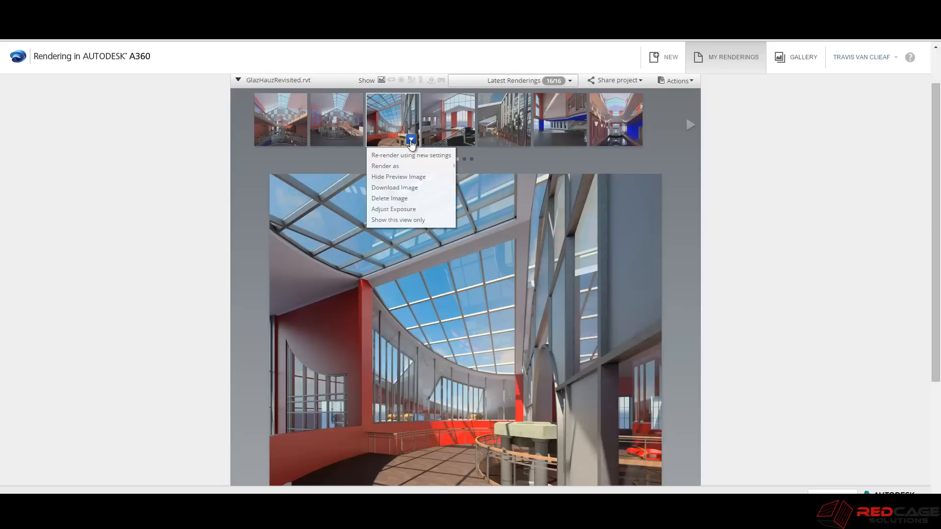
mouse_move(411, 155)
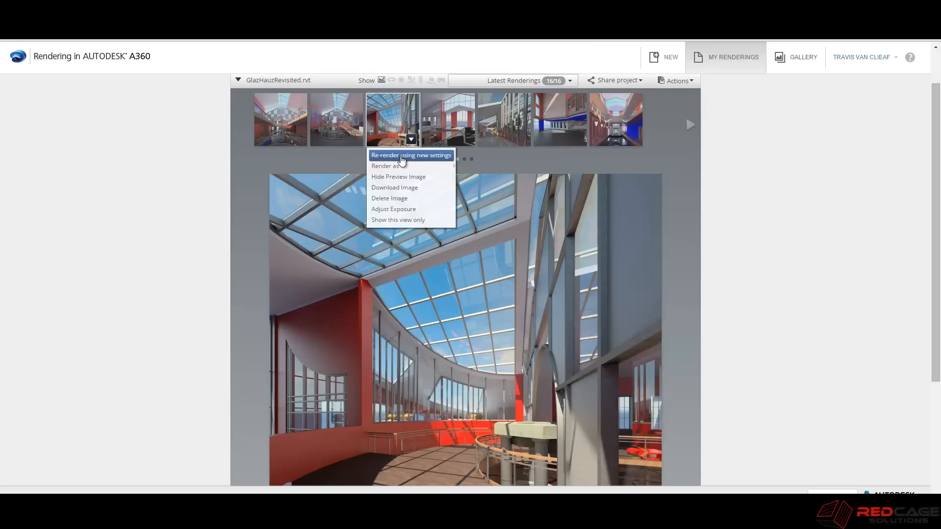
mouse_move(384, 166)
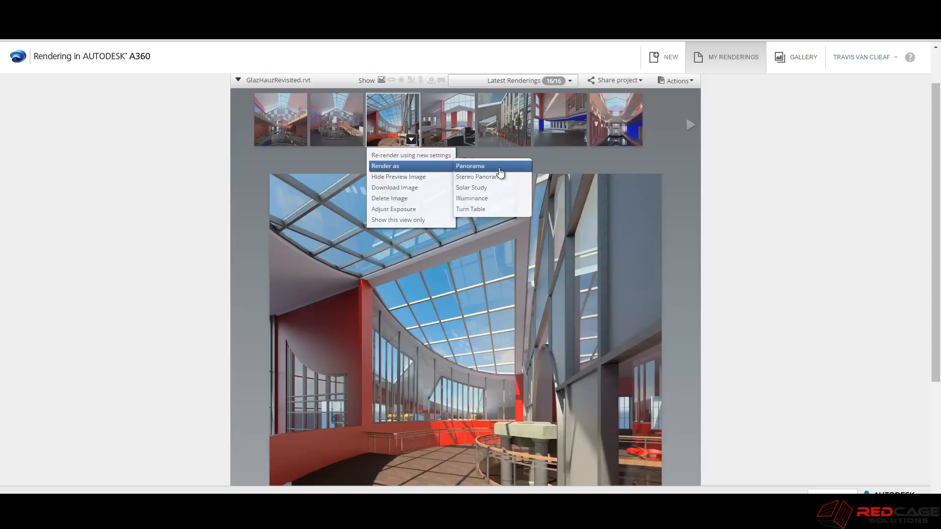
mouse_move(471, 187)
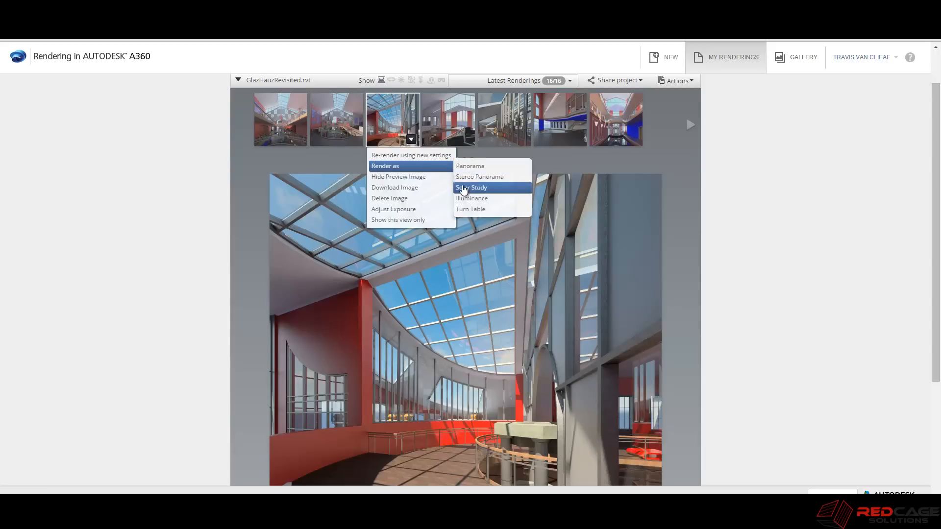
mouse_move(492, 198)
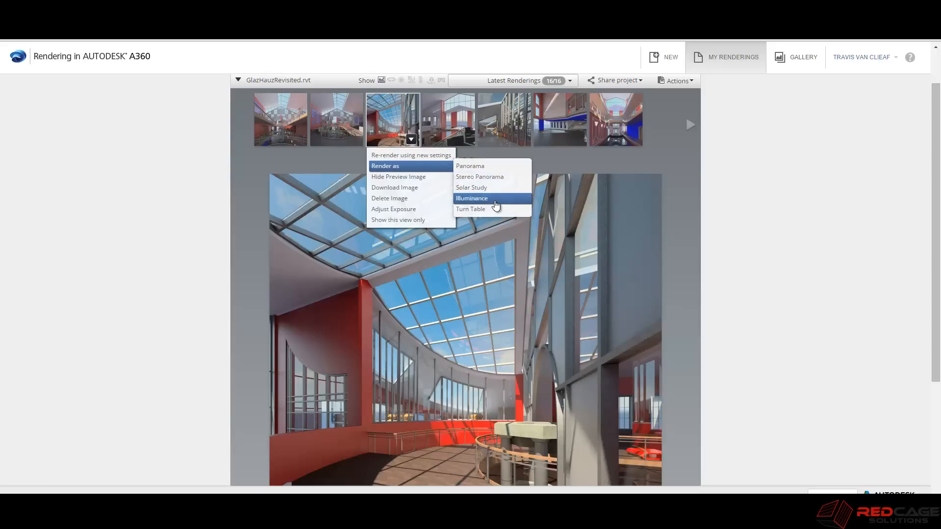
mouse_move(489, 209)
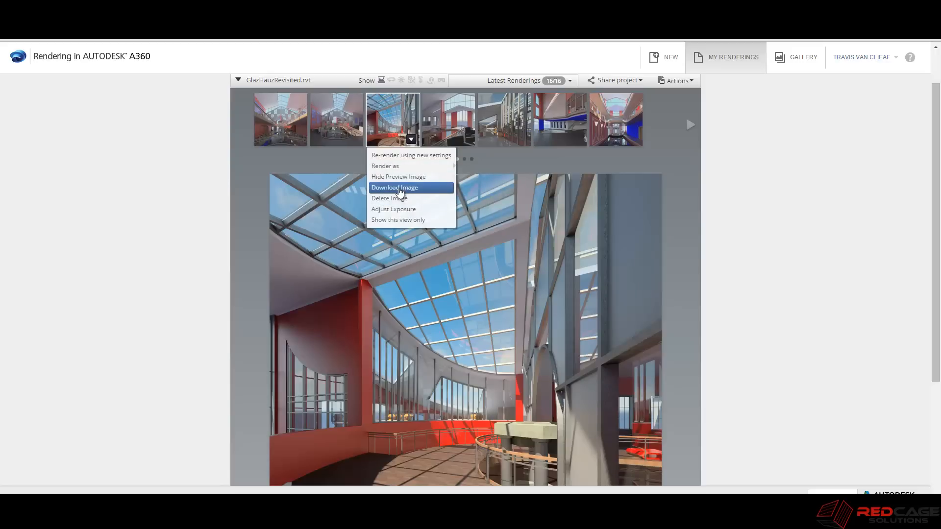
mouse_move(411, 198)
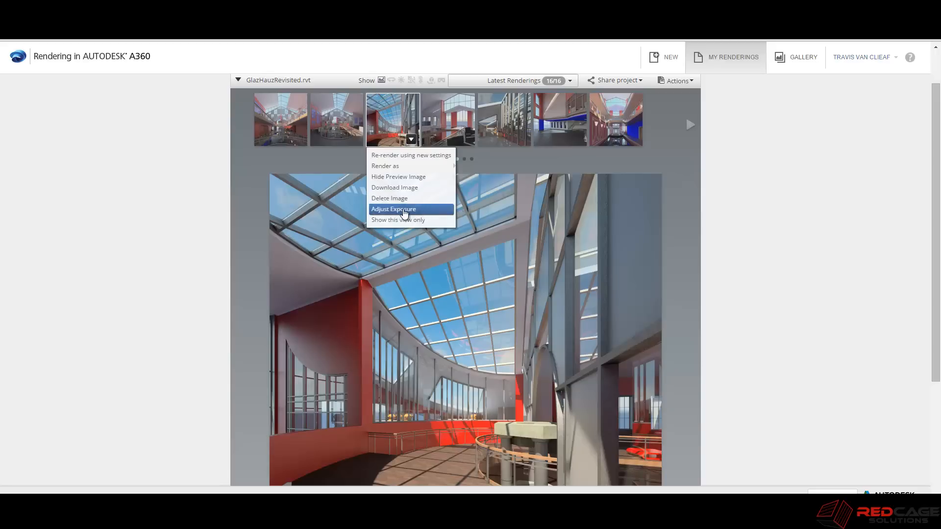
left_click(393, 209)
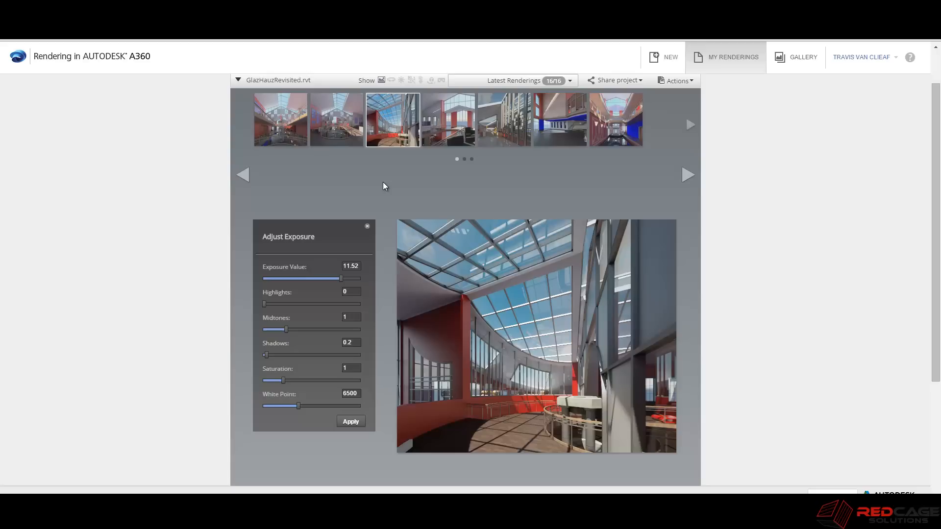
mouse_move(365, 242)
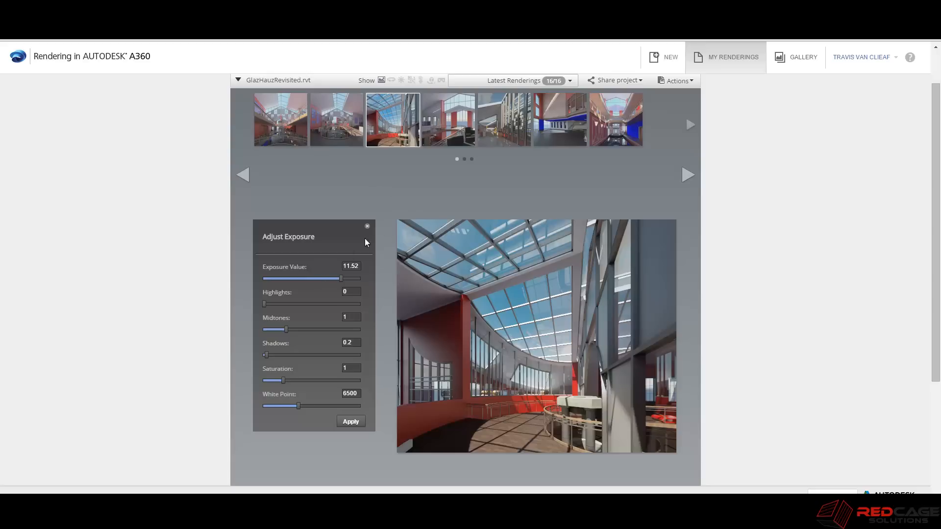
mouse_move(335, 283)
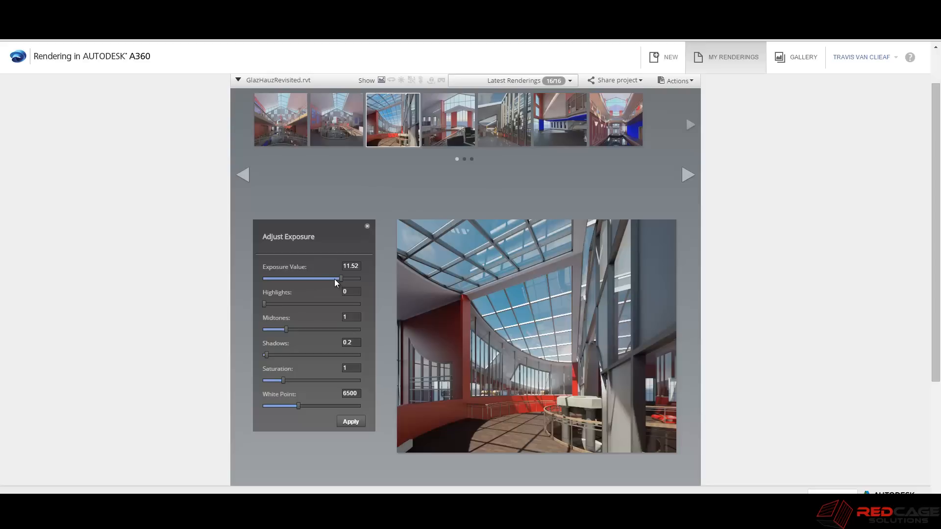
- Drag the Exposure Value slider to settle at 12.79 for a darker, richer image
left_click_drag(339, 279, 335, 278)
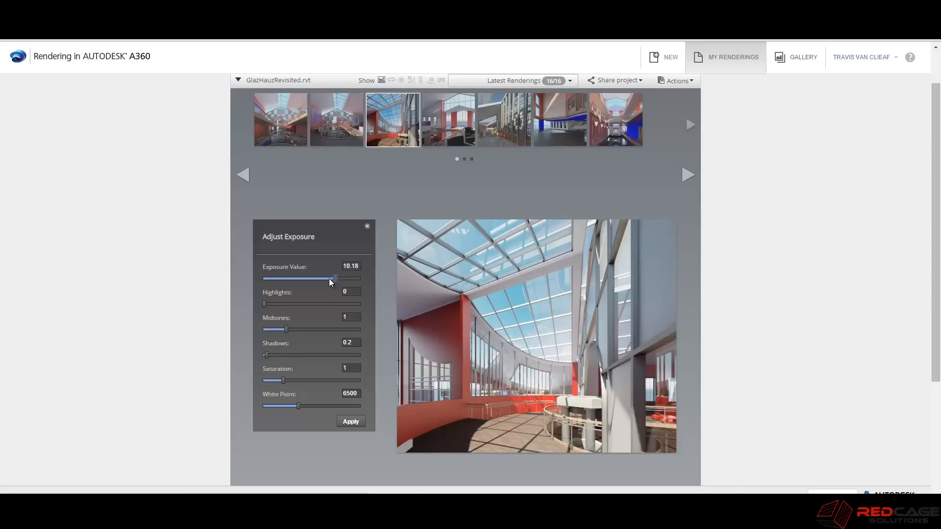
left_click_drag(334, 279, 320, 278)
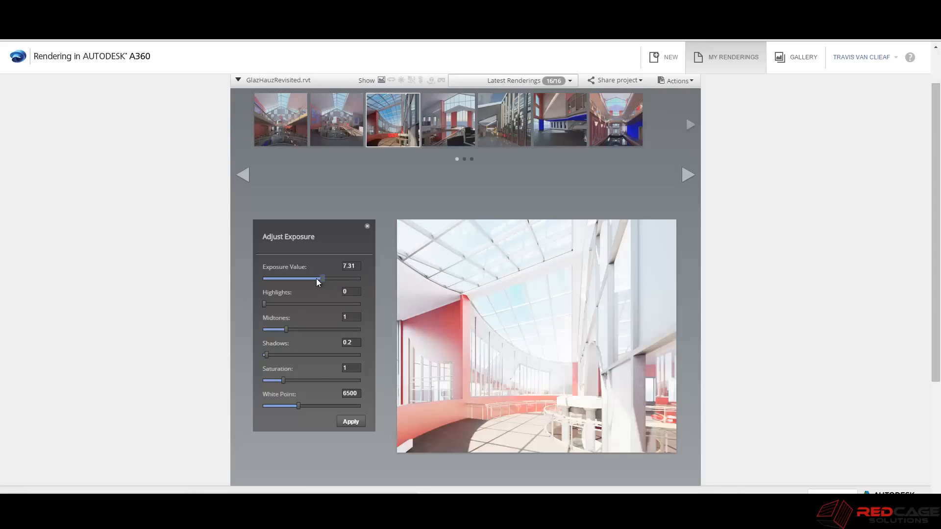
left_click_drag(320, 280, 301, 280)
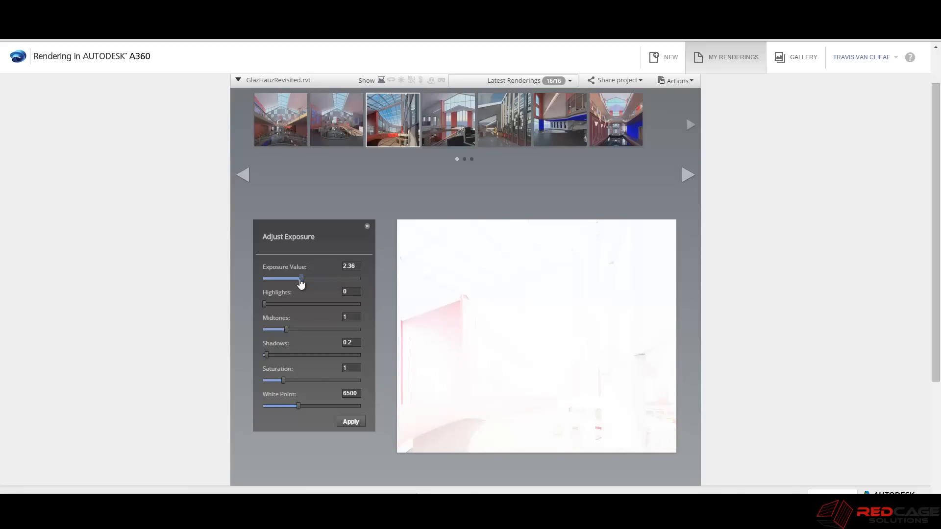
left_click_drag(301, 277, 336, 277)
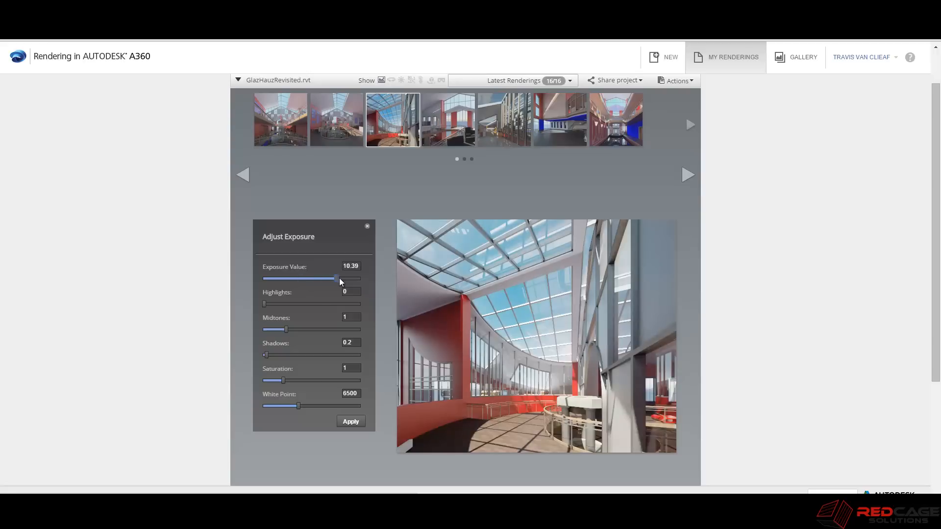
left_click_drag(335, 278, 345, 277)
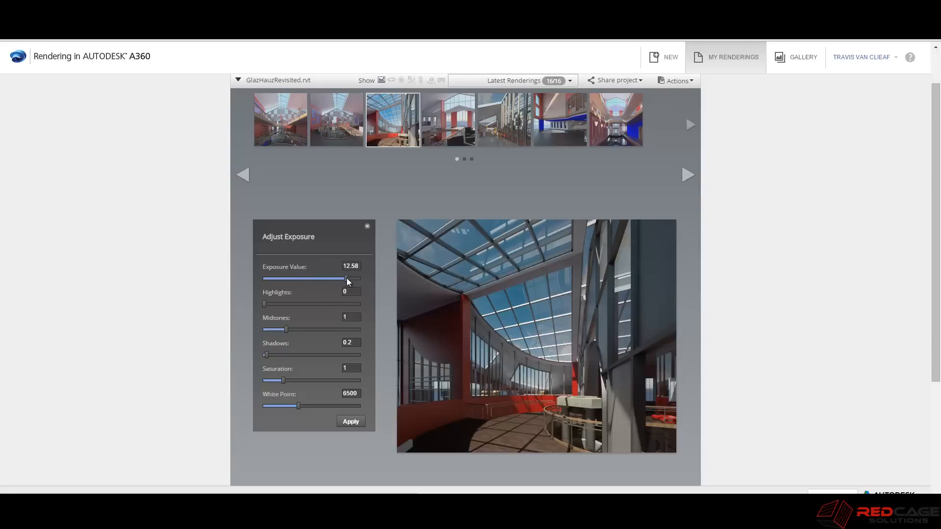
left_click_drag(345, 277, 348, 277)
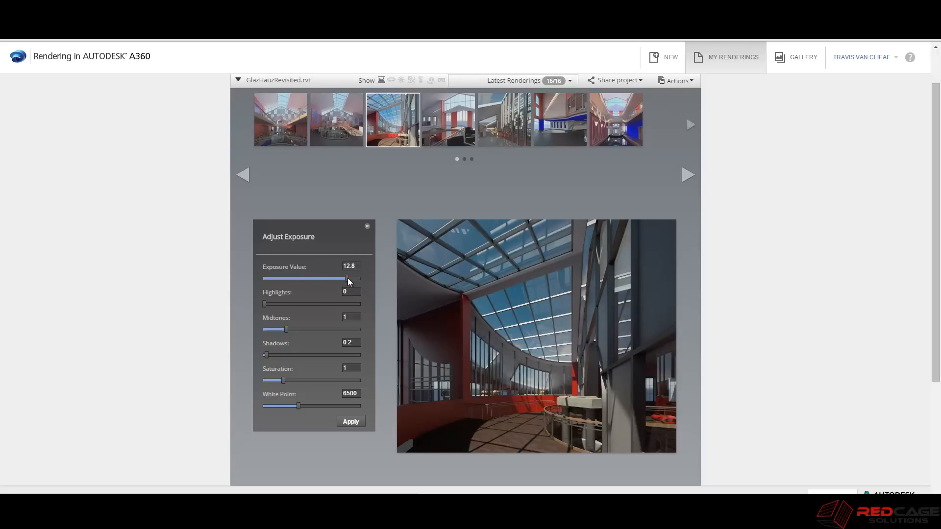
left_click_drag(347, 278, 345, 277)
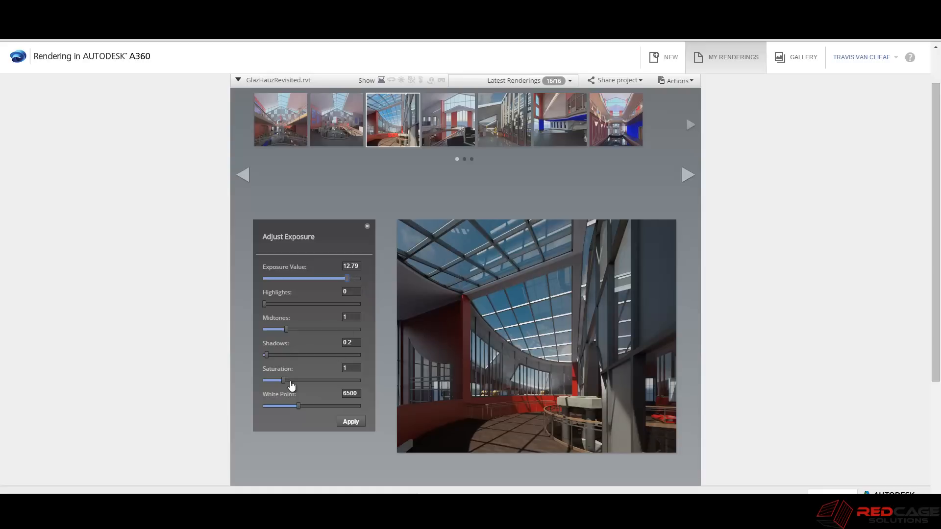
- Set the rendering's Saturation to 1.2
left_click_drag(274, 381, 309, 380)
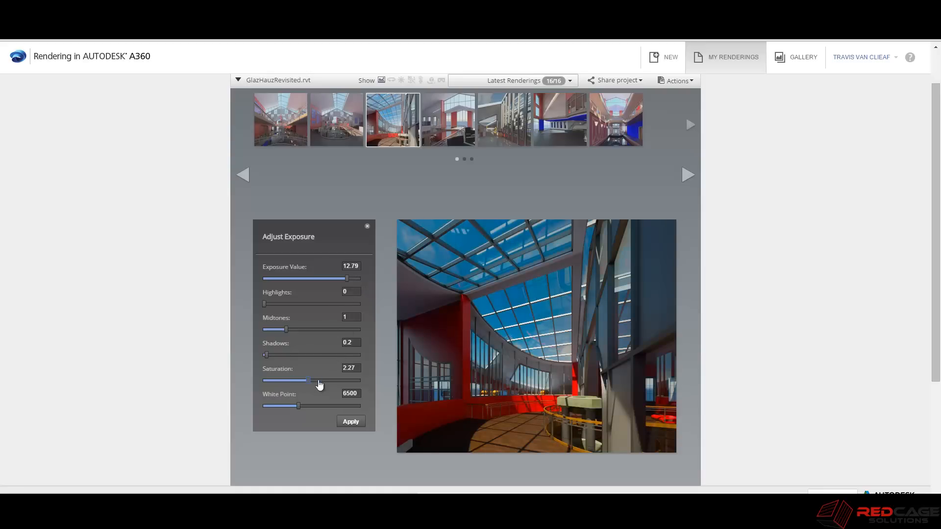
left_click_drag(308, 381, 318, 381)
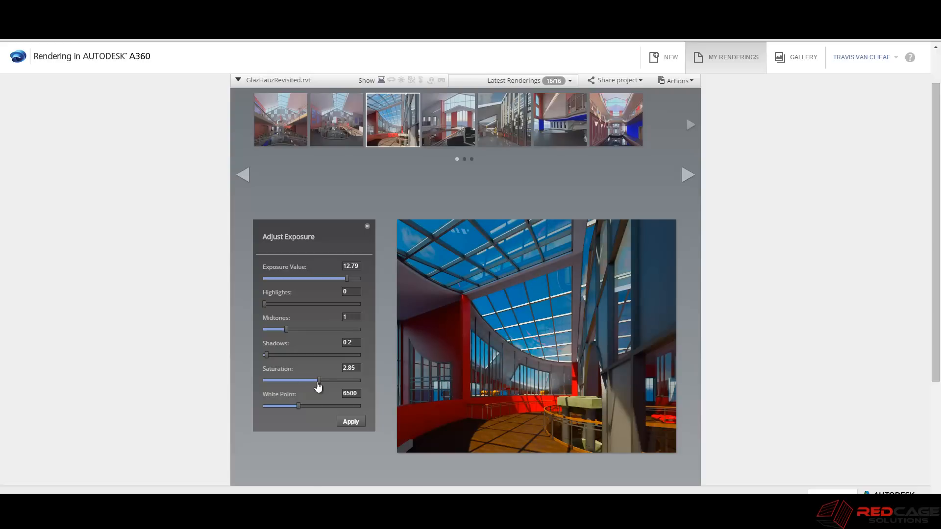
left_click_drag(319, 382, 308, 381)
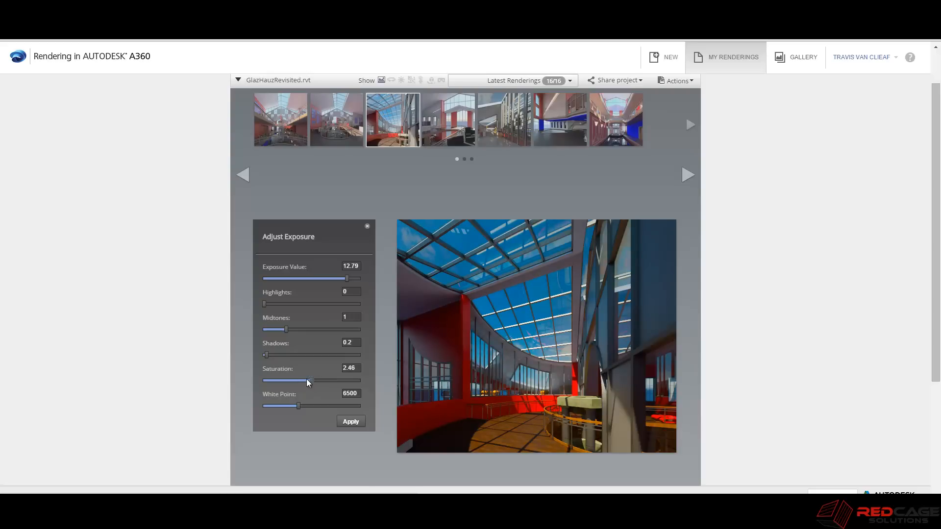
left_click_drag(308, 380, 303, 381)
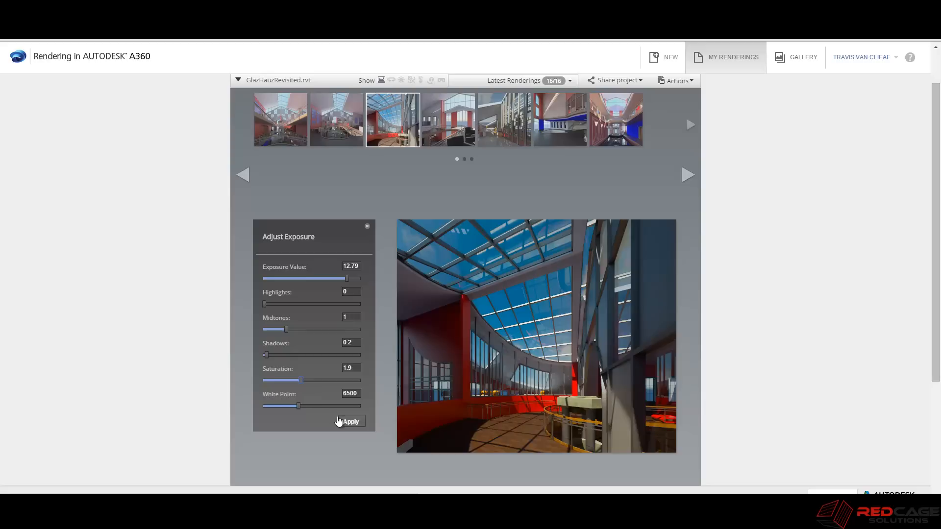
left_click_drag(300, 380, 312, 380)
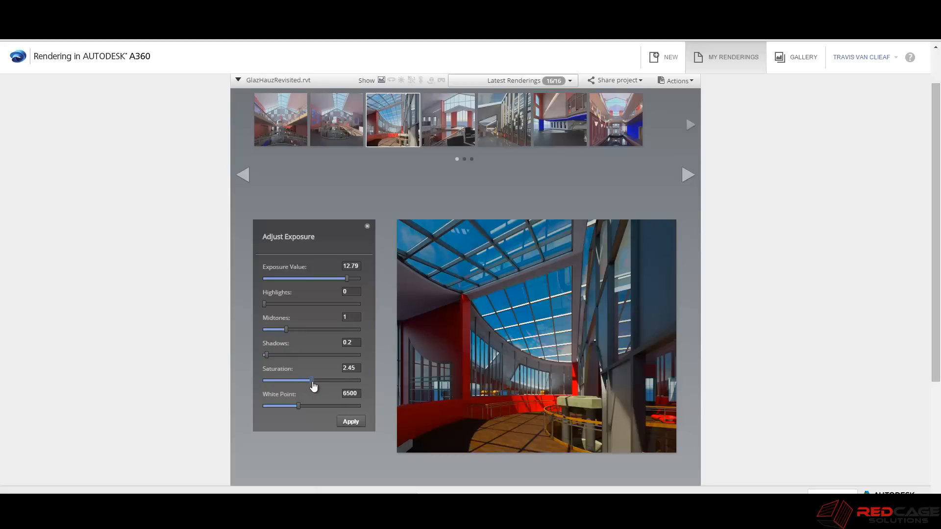
left_click_drag(310, 381, 287, 381)
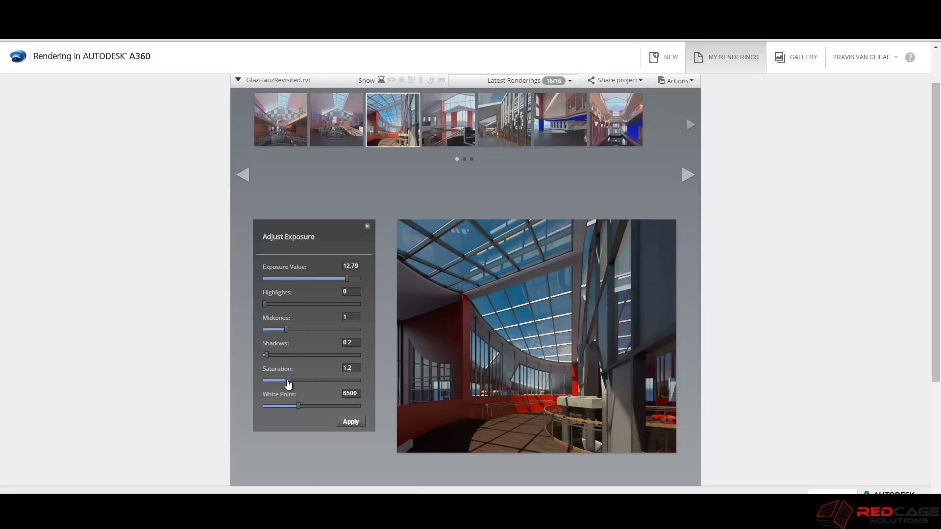
mouse_move(276, 356)
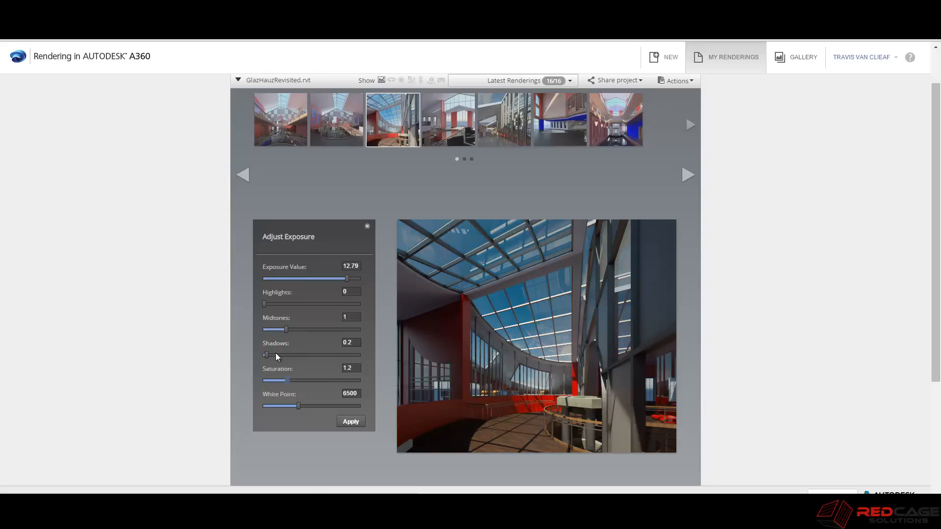
- Set Shadows to 1.03 and Midtones to 1.53, then apply to re-process the rendering
left_click_drag(266, 355, 299, 355)
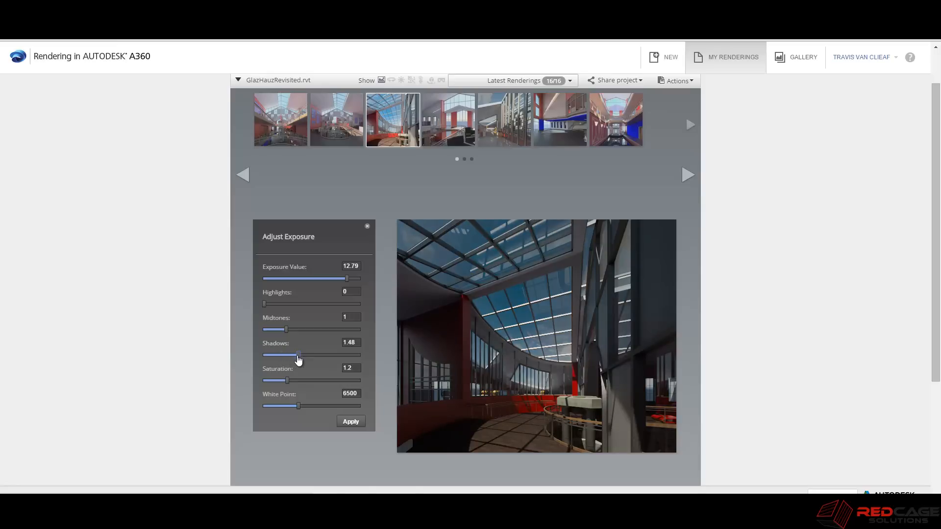
left_click_drag(299, 355, 302, 355)
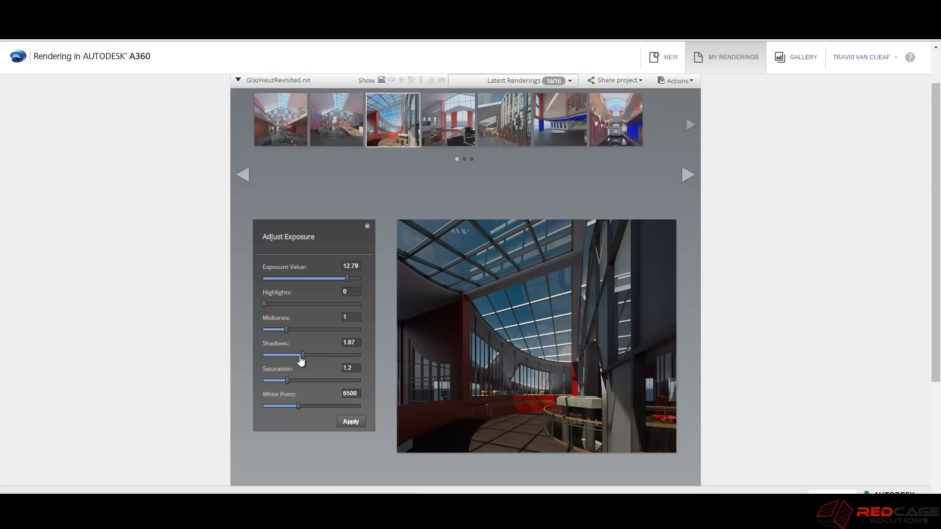
left_click_drag(301, 355, 266, 355)
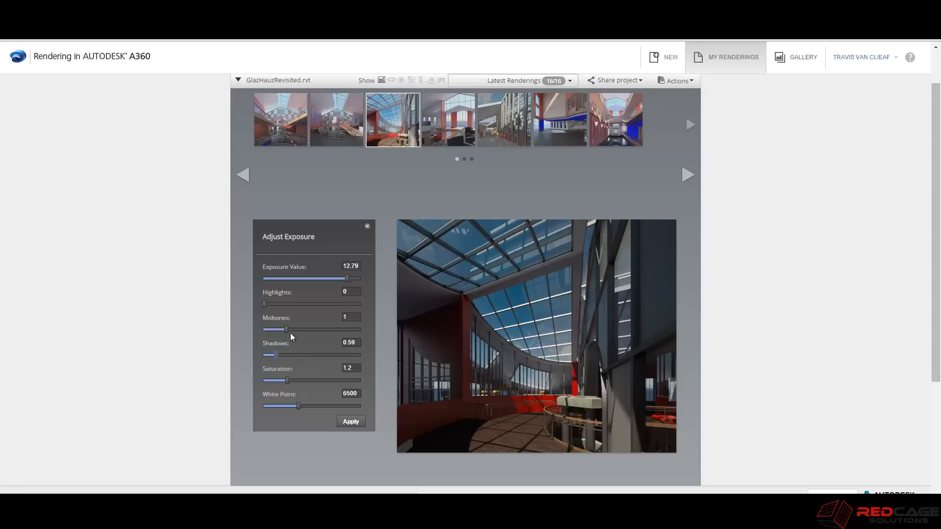
left_click_drag(286, 329, 295, 330)
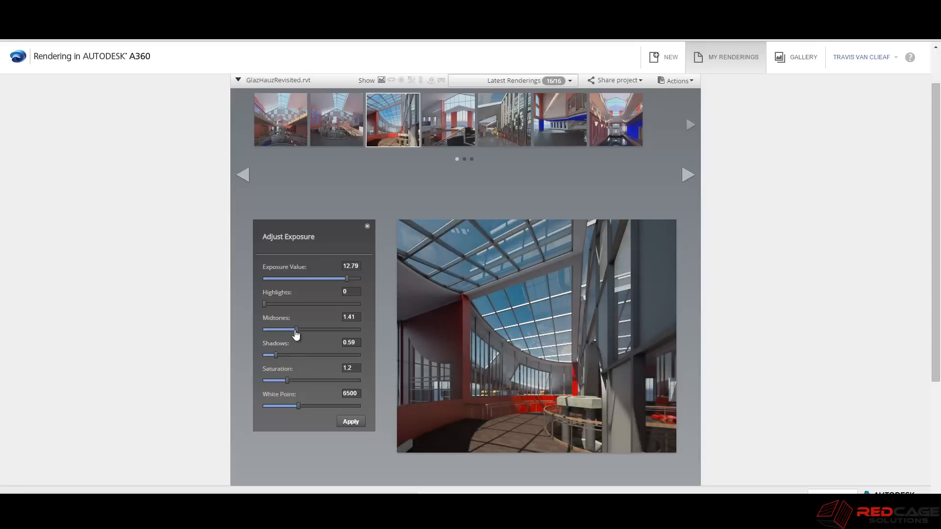
left_click_drag(294, 329, 298, 329)
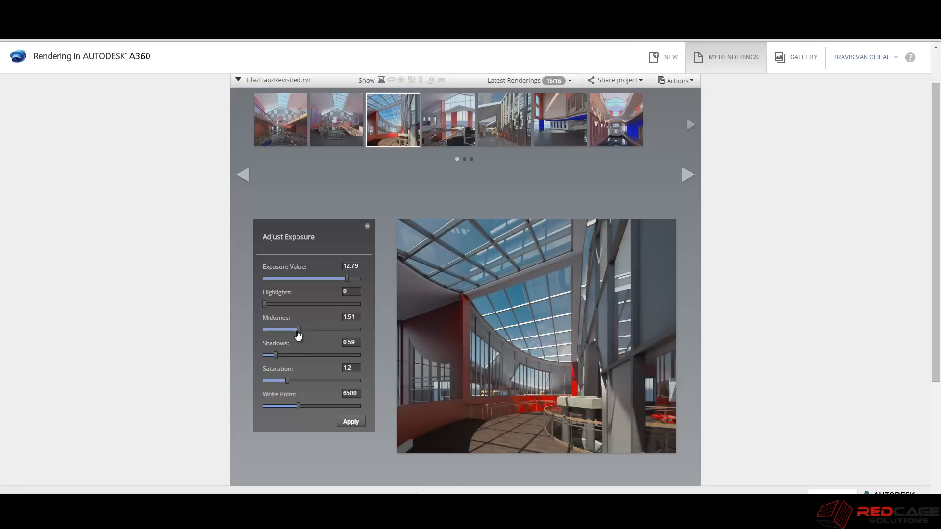
left_click_drag(292, 329, 300, 330)
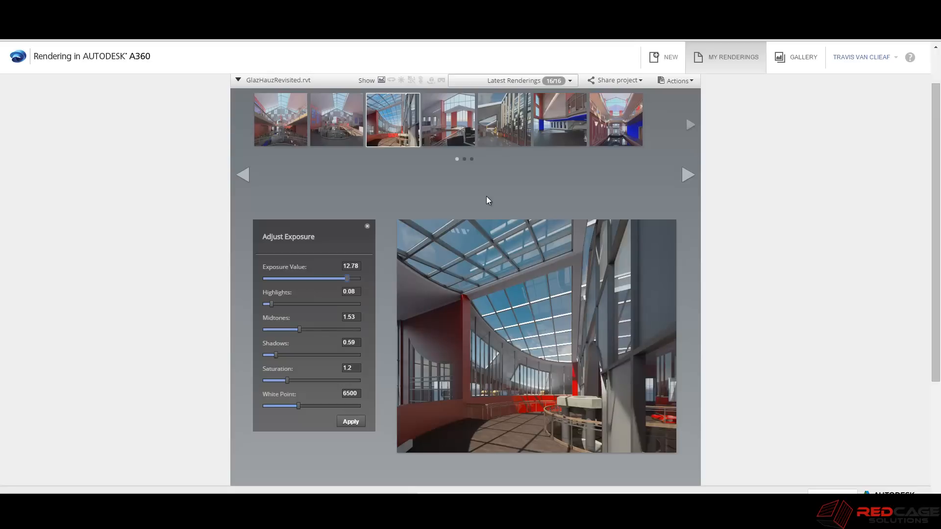
mouse_move(298, 381)
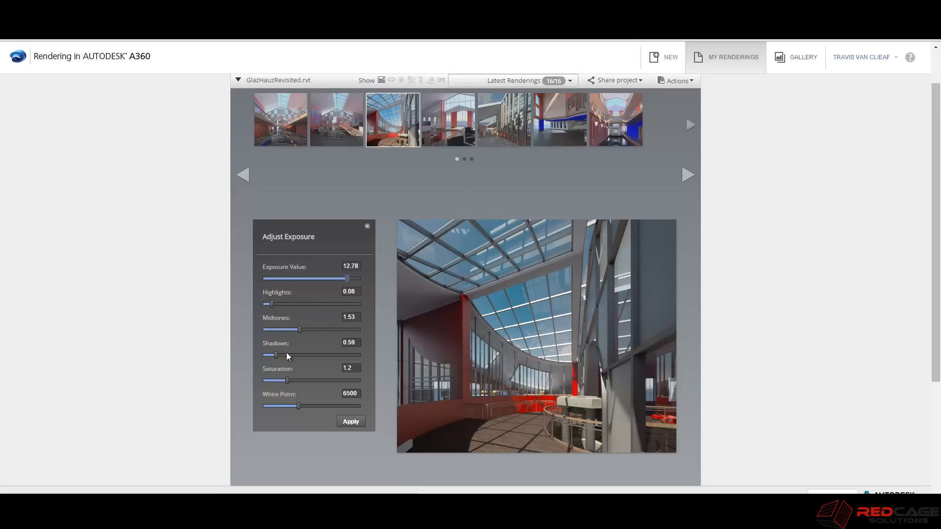
left_click_drag(274, 355, 288, 355)
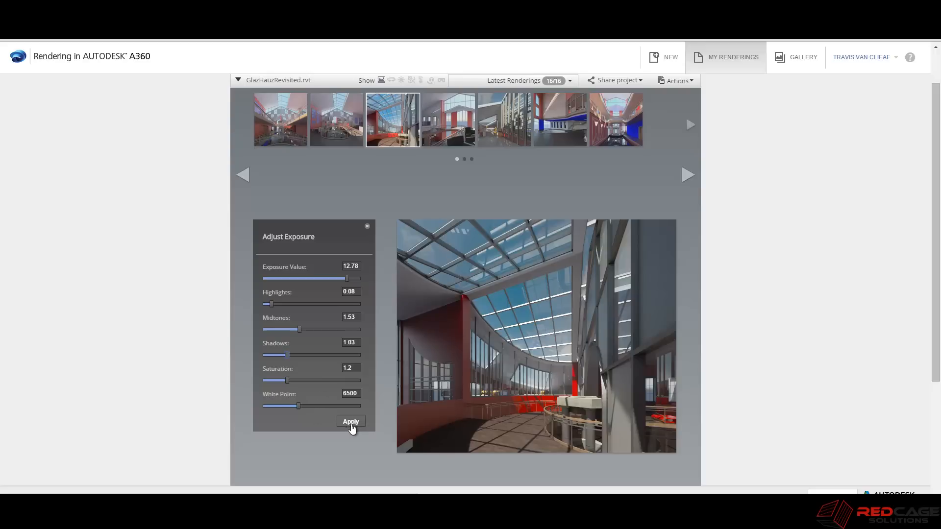
left_click(351, 421)
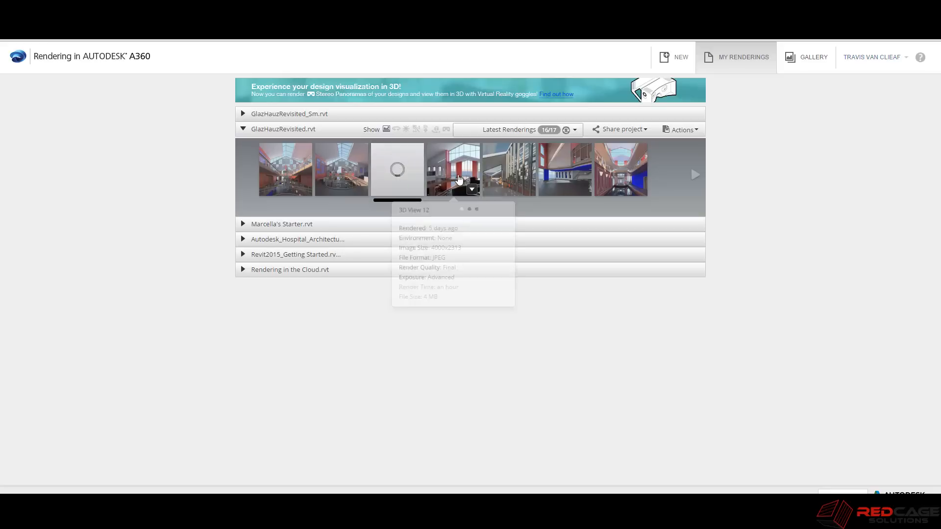
mouse_move(506, 170)
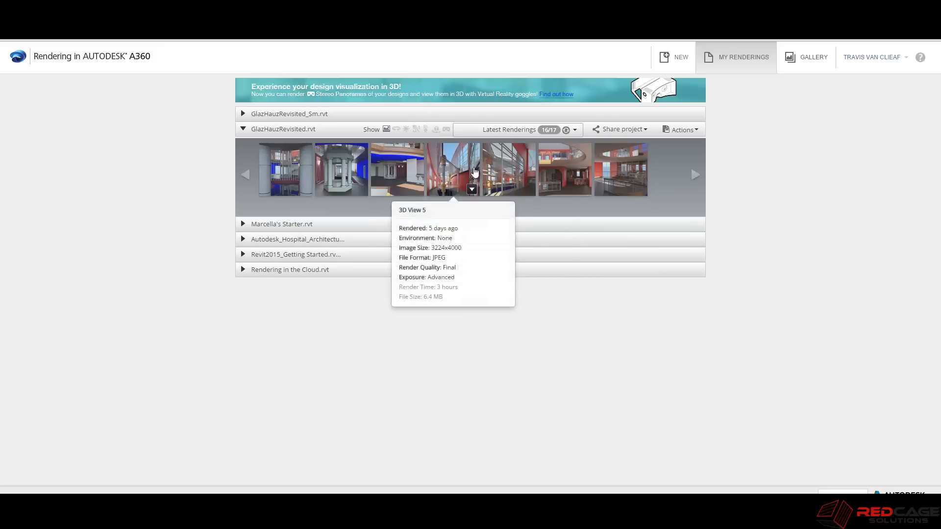
mouse_move(506, 175)
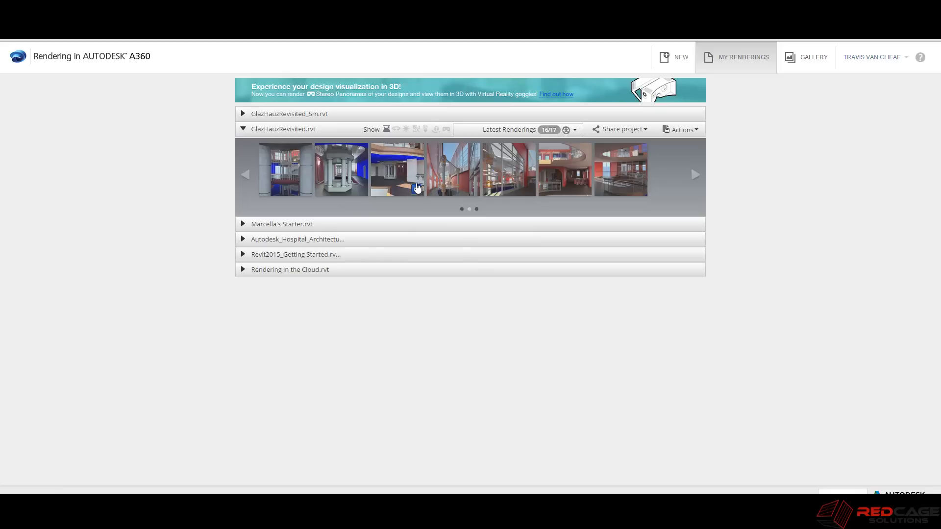
mouse_move(508, 170)
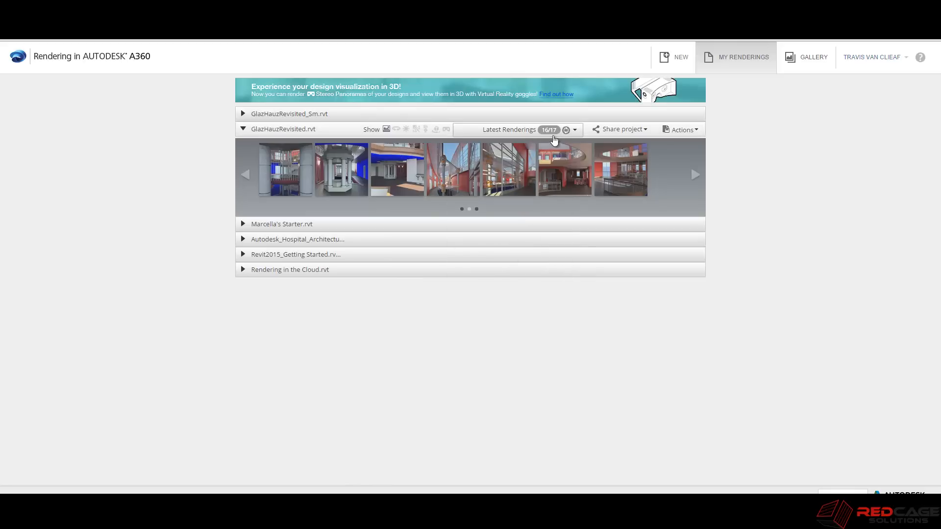
mouse_move(507, 132)
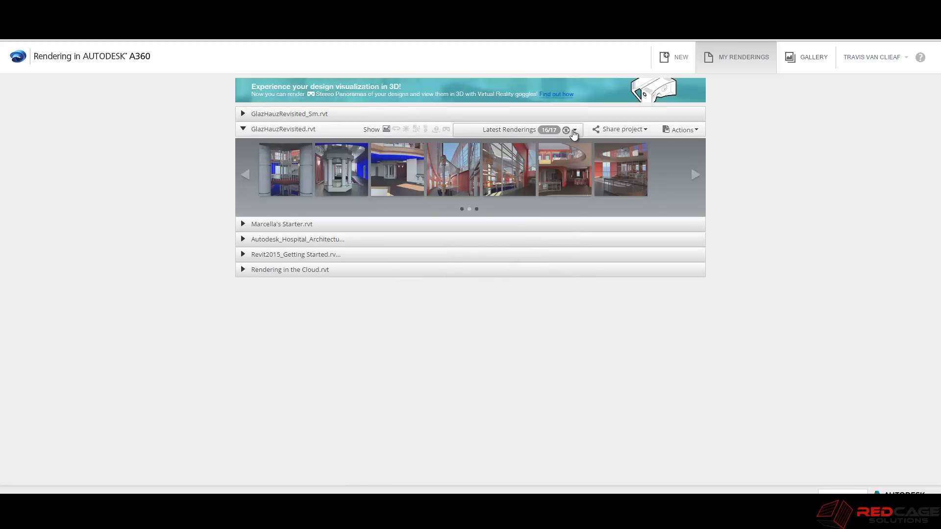
- Switch the view filter to All Renderings and enlarge the atrium skylight rendering
left_click(573, 129)
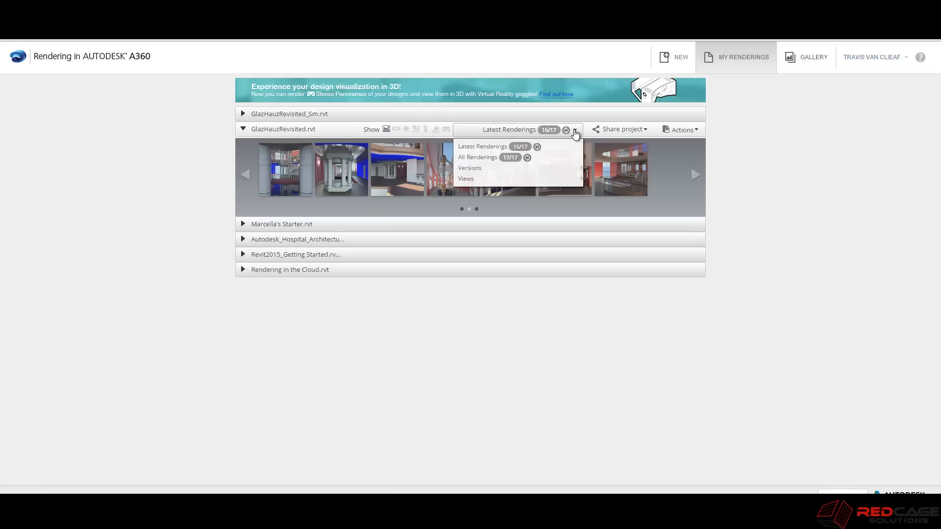
left_click(478, 156)
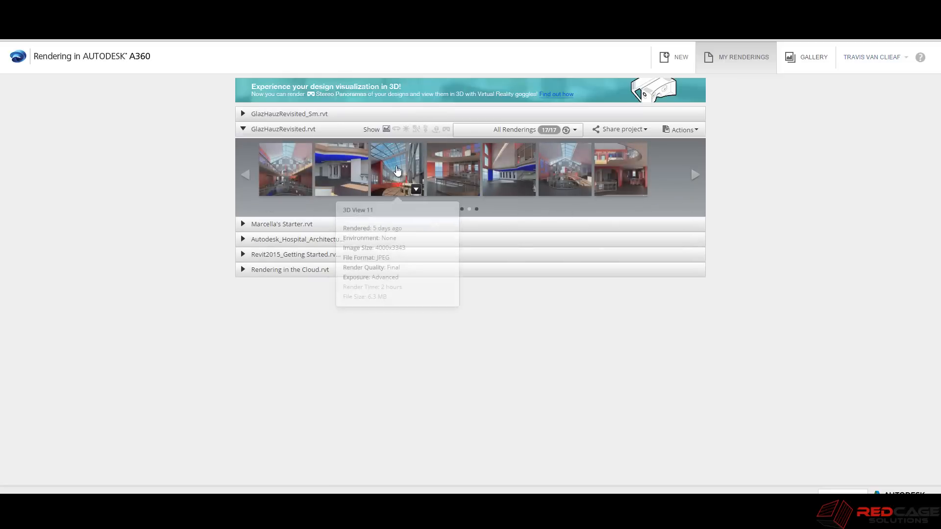
left_click(397, 170)
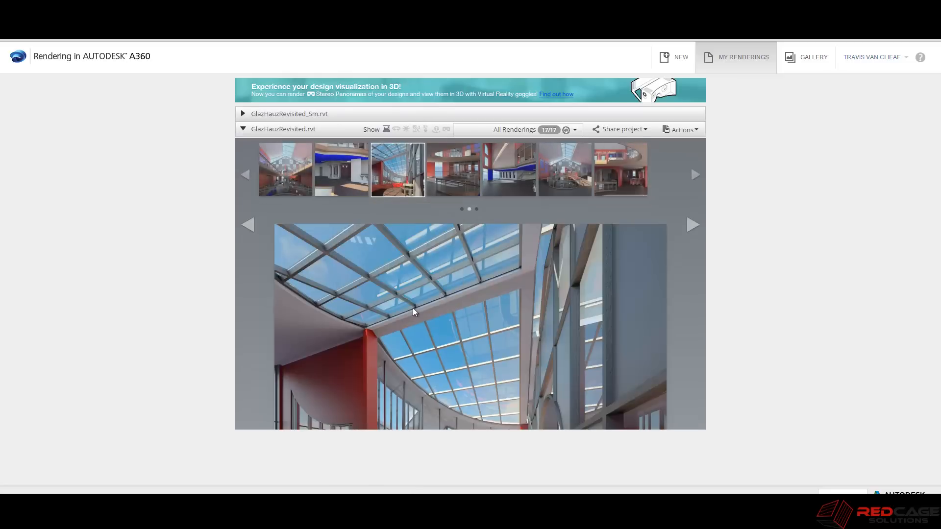